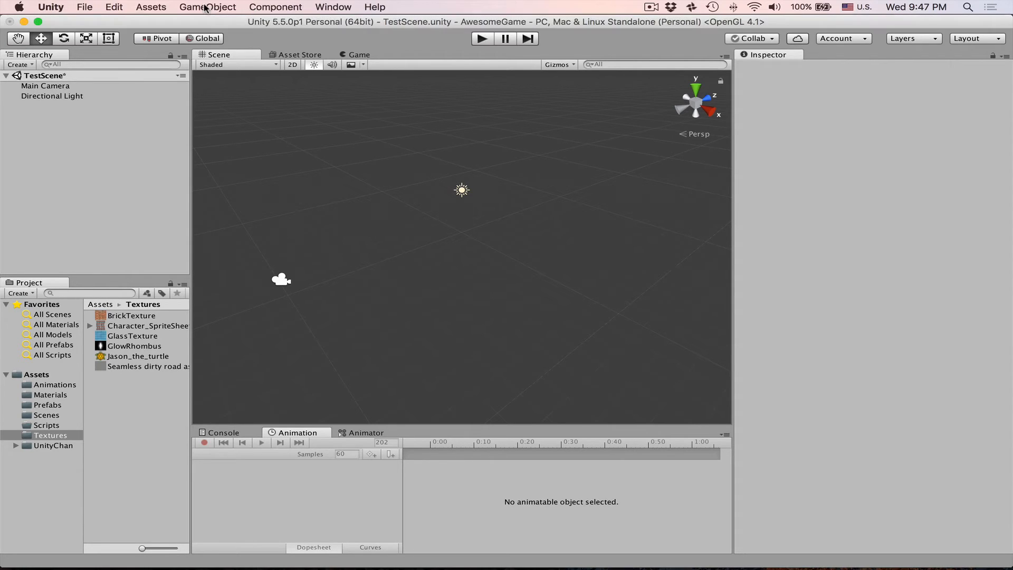
Create an empty object named PFX and attach a Particle System component to it
{"action": "left_click", "coordinate": [207, 7]}
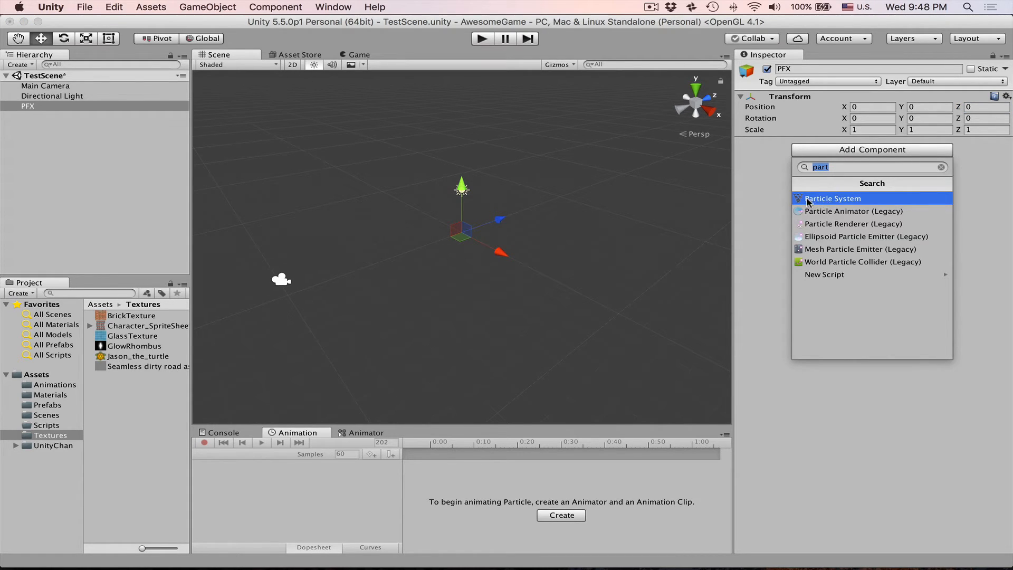
{"action": "left_click", "coordinate": [832, 199]}
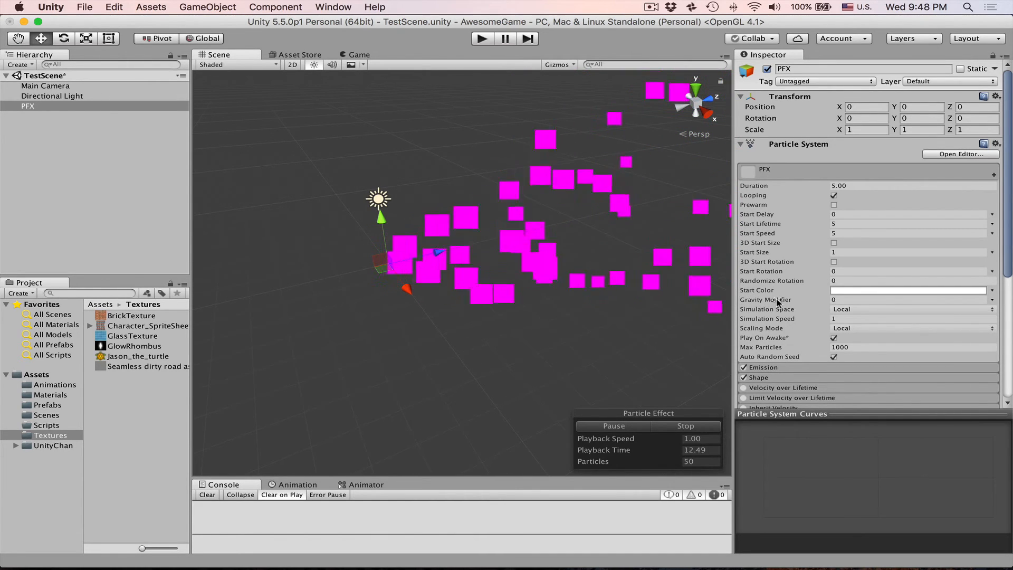
Render particles as Jason_the_turtle sprites, trying Vertical, Horizontal and Stretched Billboard render modes
{"action": "scroll", "scroll_direction": "down", "scroll_amount": 3}
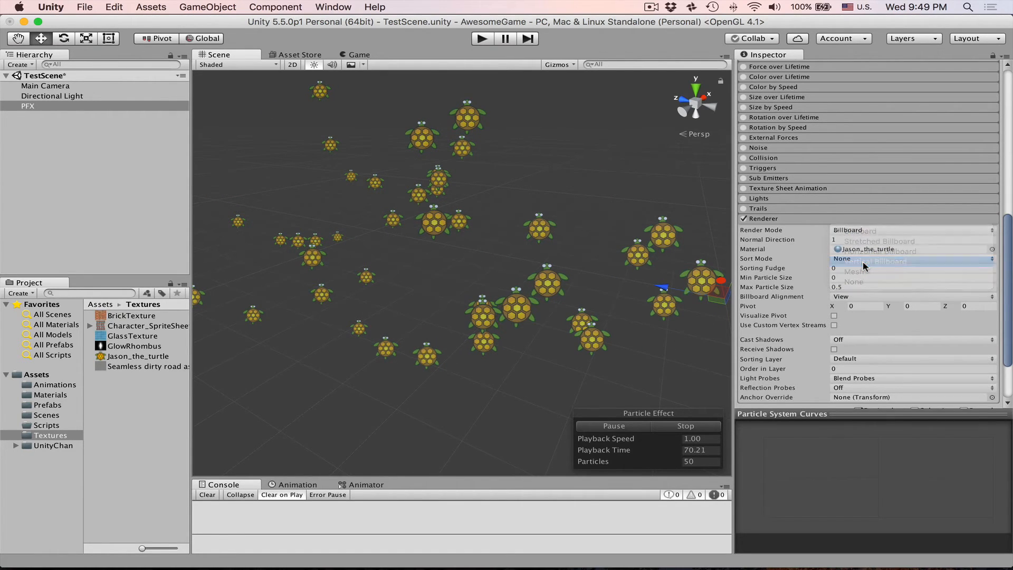
{"action": "left_click", "coordinate": [877, 260]}
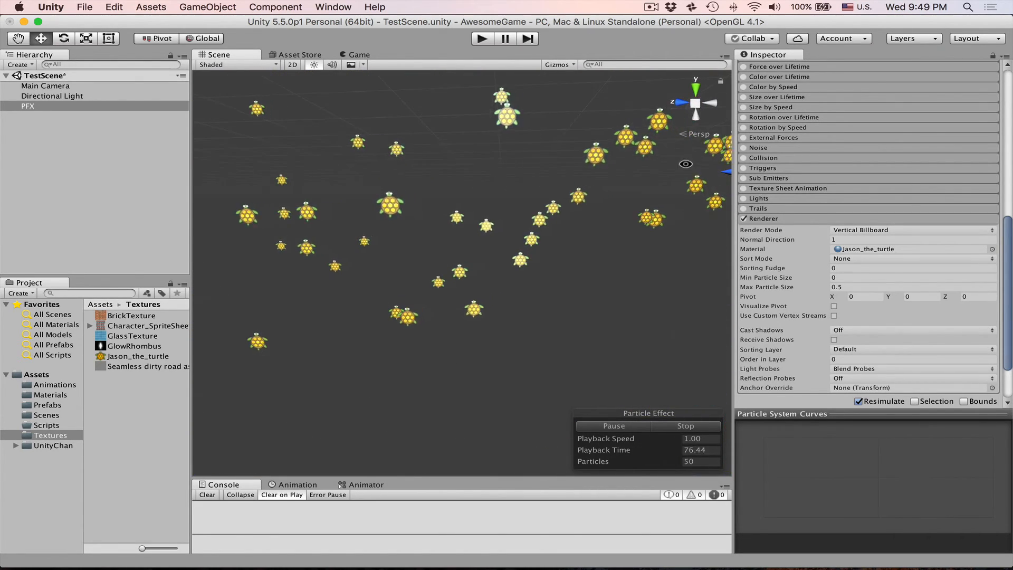
{"action": "left_click", "coordinate": [911, 230]}
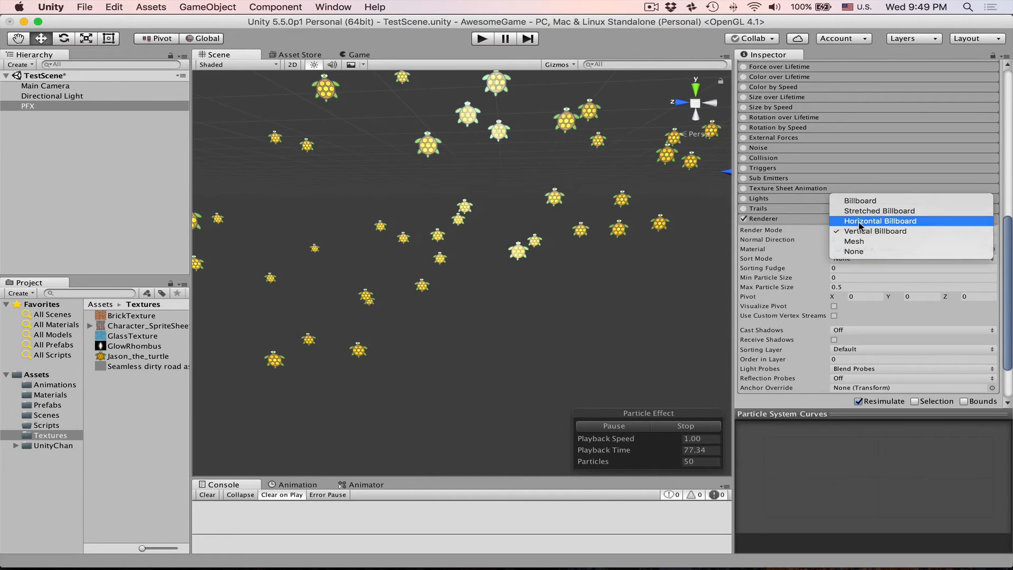
{"action": "left_click", "coordinate": [880, 220]}
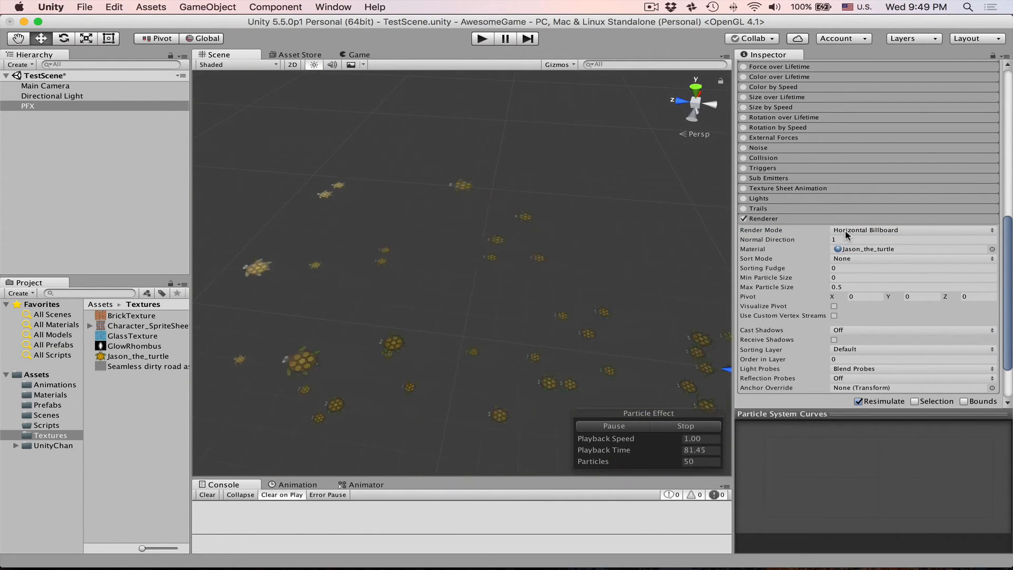
{"action": "left_click", "coordinate": [911, 230]}
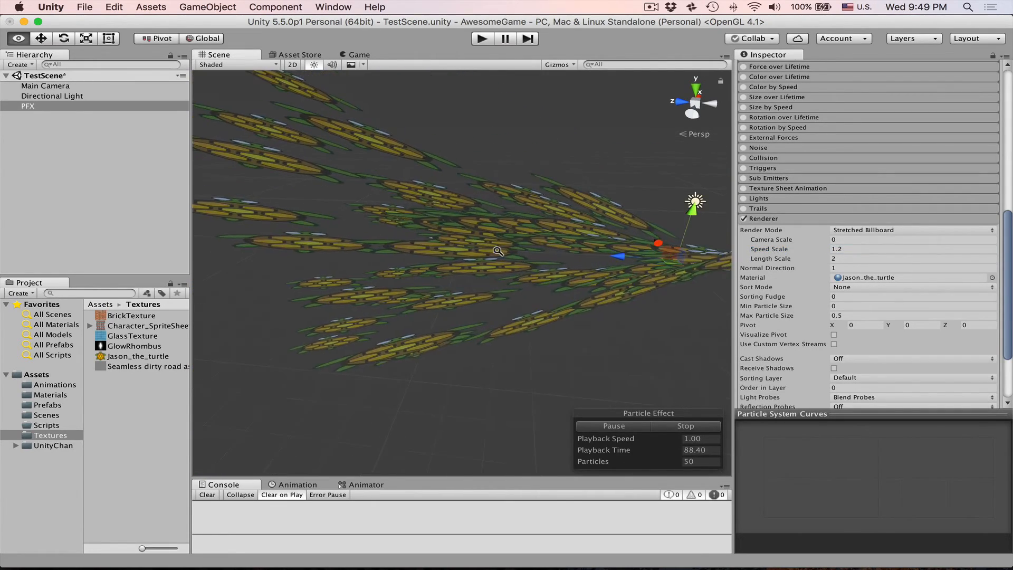
{"action": "left_click", "coordinate": [910, 229]}
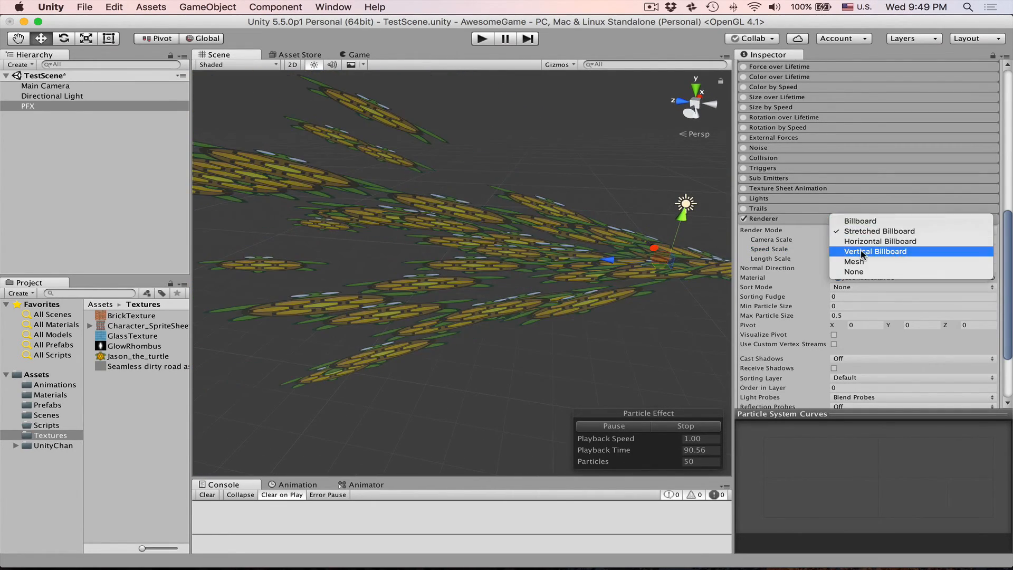
{"action": "mouse_move", "coordinate": [854, 262]}
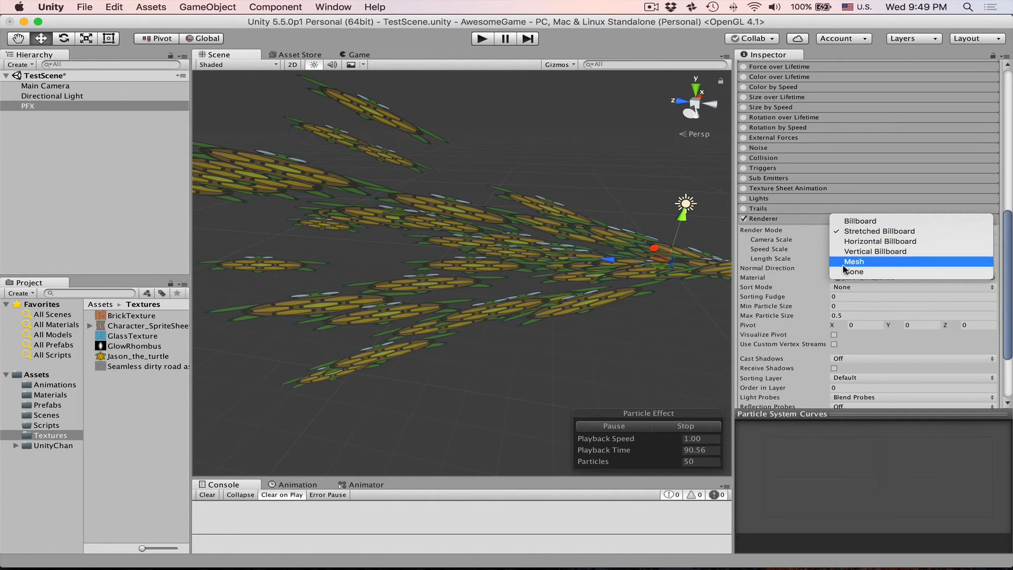
{"action": "left_click", "coordinate": [860, 221]}
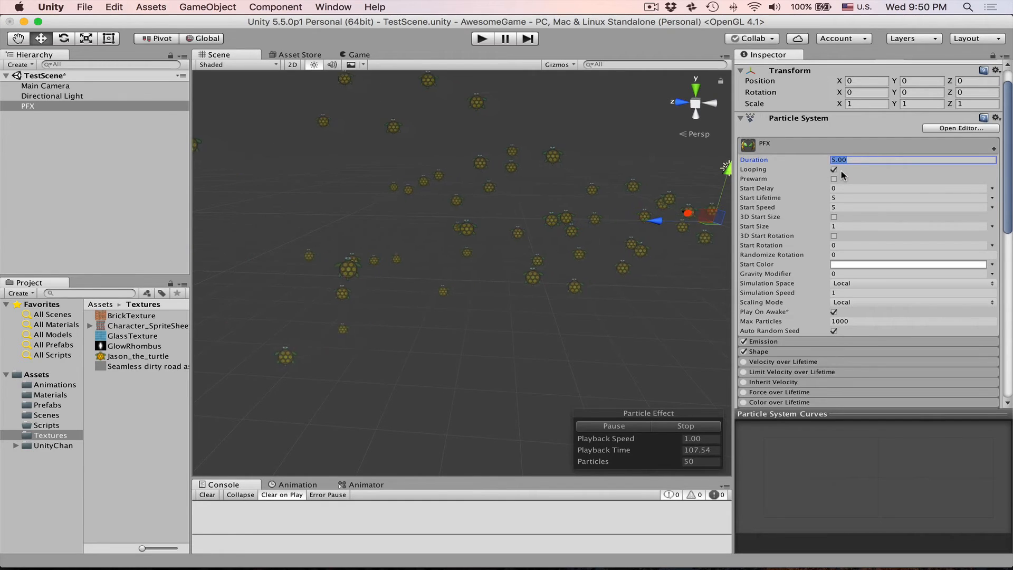
Set Duration to 1, preview a single non-looping run, then re-enable Looping
{"action": "type", "text": "1"}
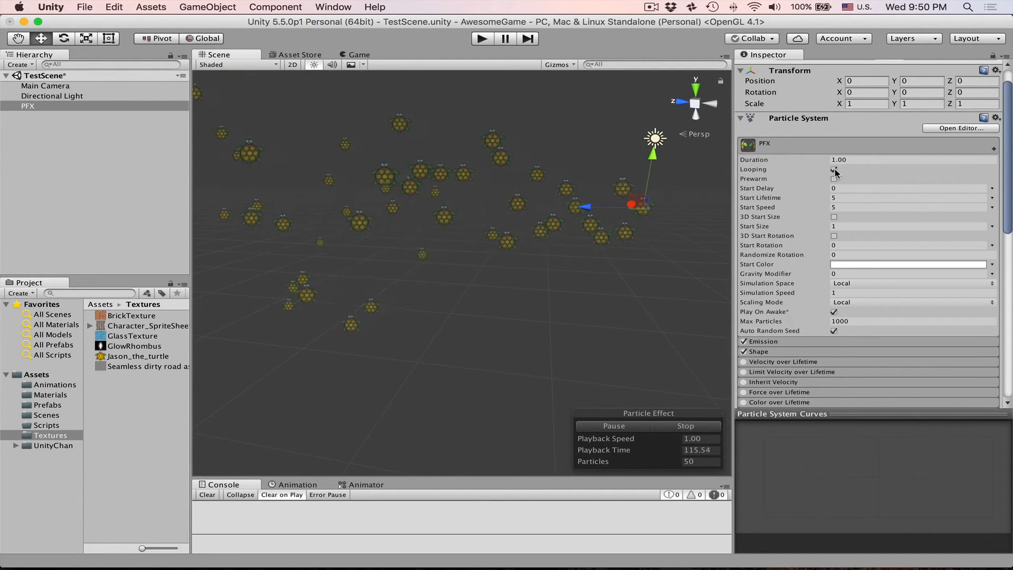
{"action": "left_click", "coordinate": [834, 168]}
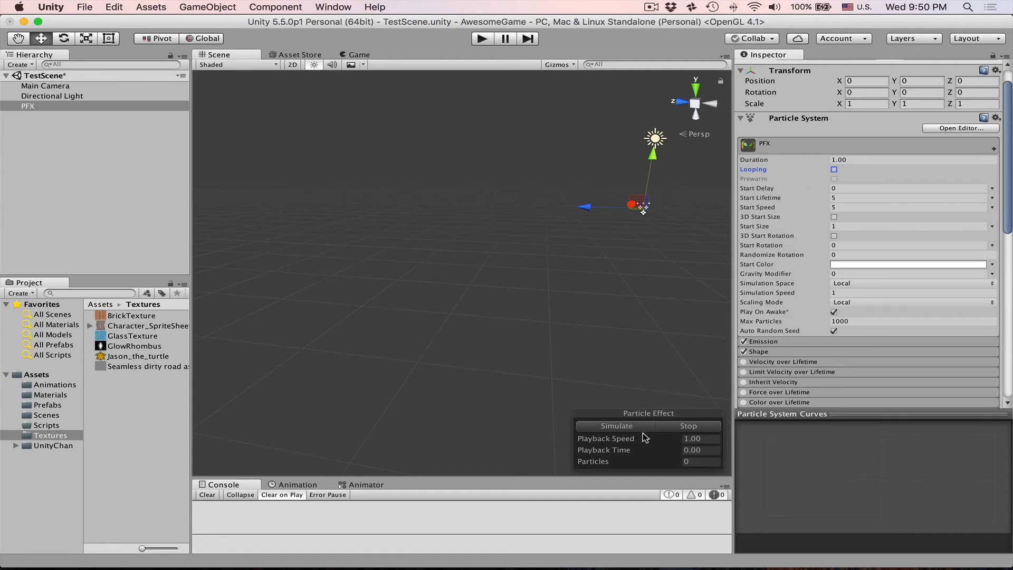
{"action": "left_click", "coordinate": [616, 425]}
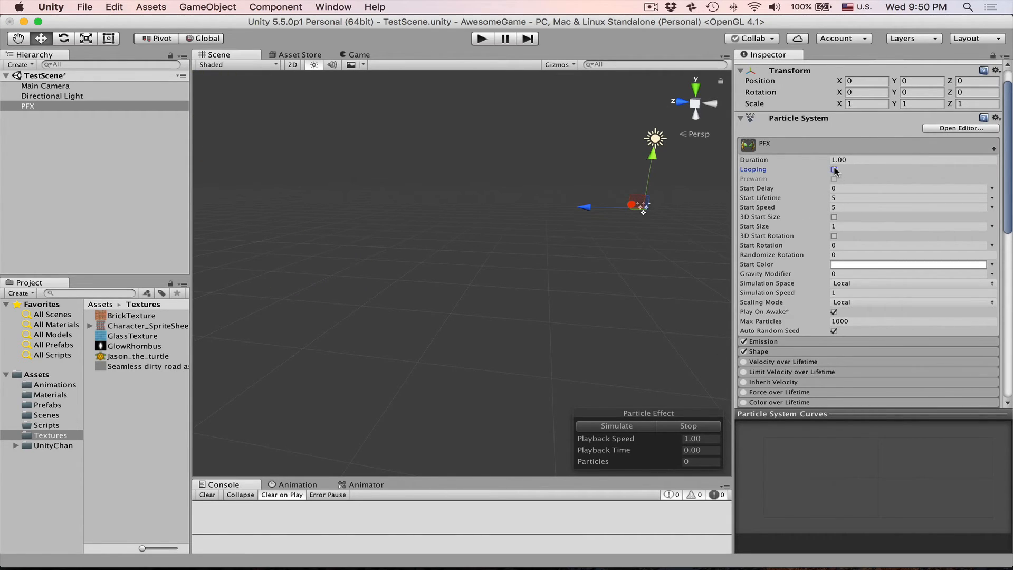
{"action": "left_click", "coordinate": [834, 168]}
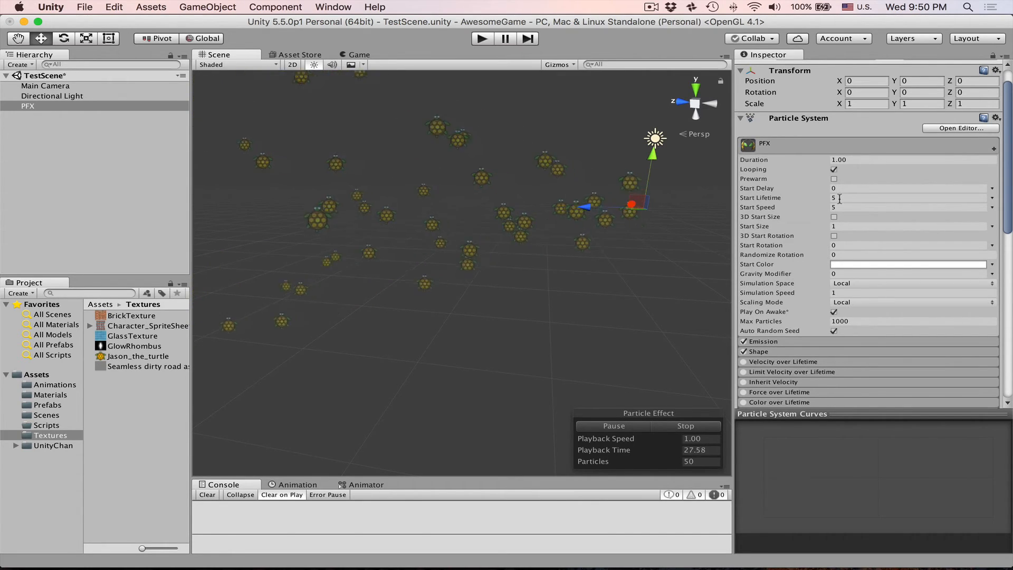
Make Start Lifetime random between 1 and 5, test a Gravity Modifier of 1.80, then reset it to 0
{"action": "left_click", "coordinate": [911, 197]}
{"action": "type", "text": ".5"}
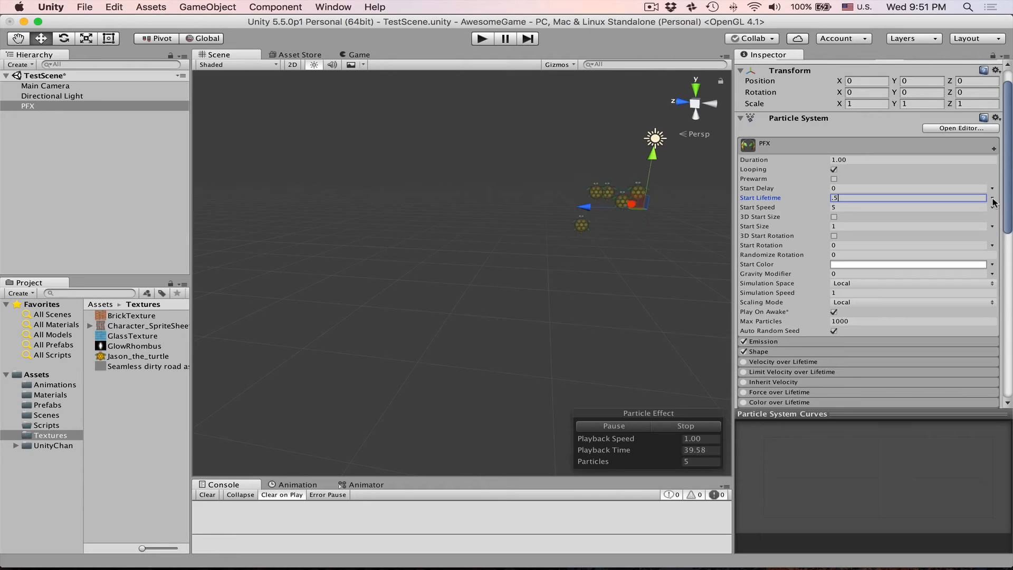
{"action": "left_click", "coordinate": [993, 197]}
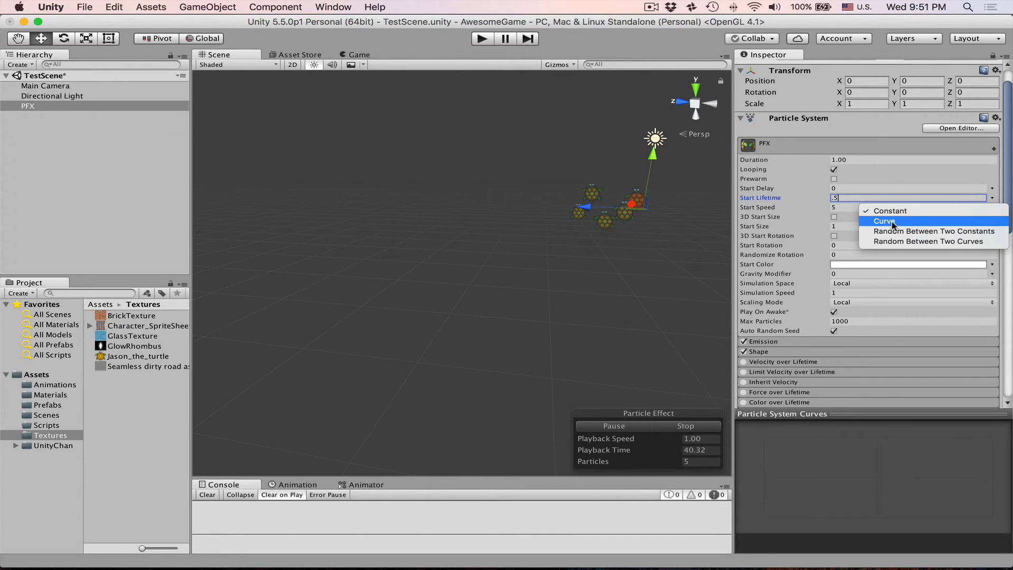
{"action": "mouse_move", "coordinate": [933, 231]}
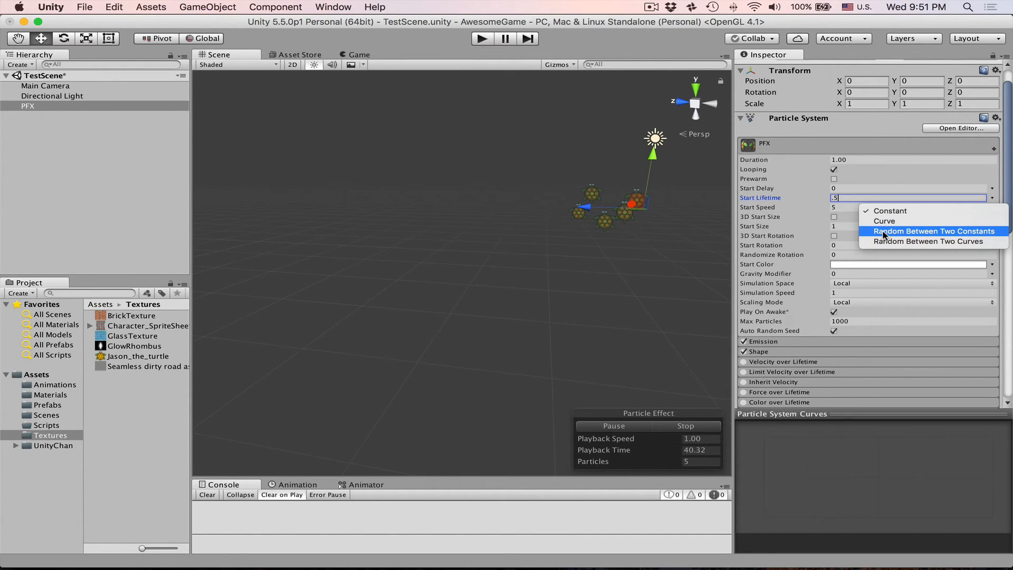
{"action": "left_click", "coordinate": [932, 232]}
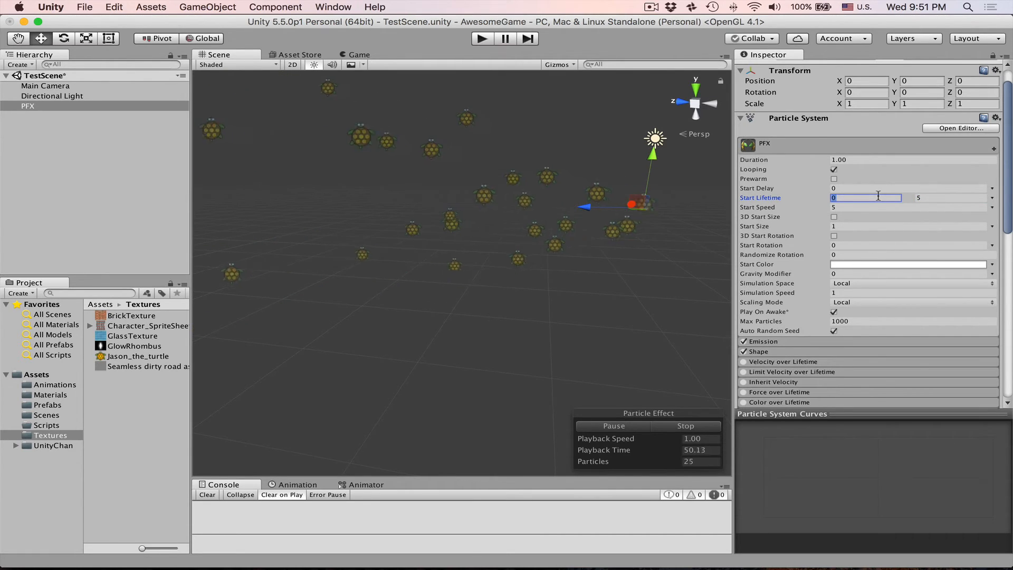
{"action": "type", "text": "1"}
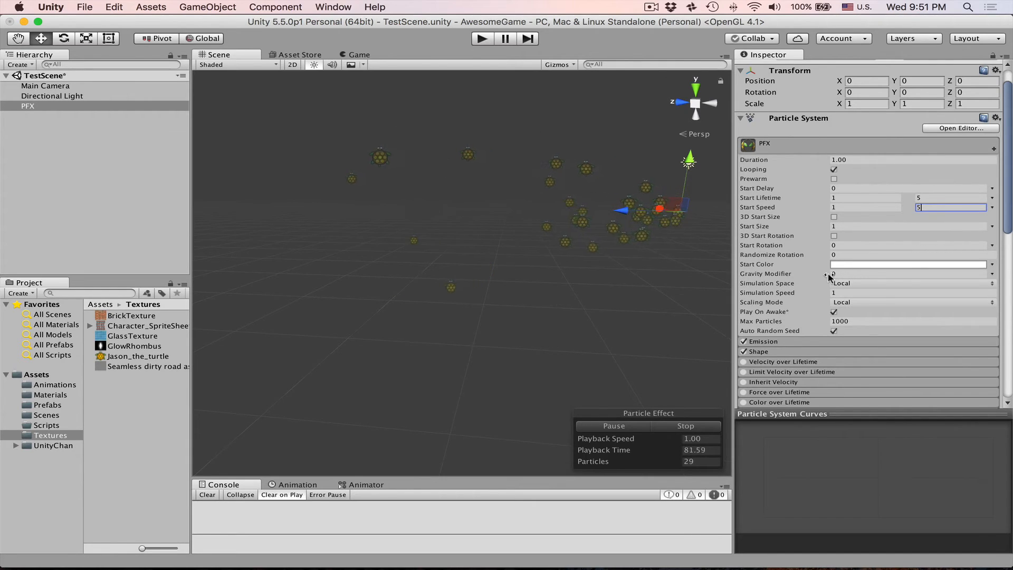
{"action": "type", "text": "1.80"}
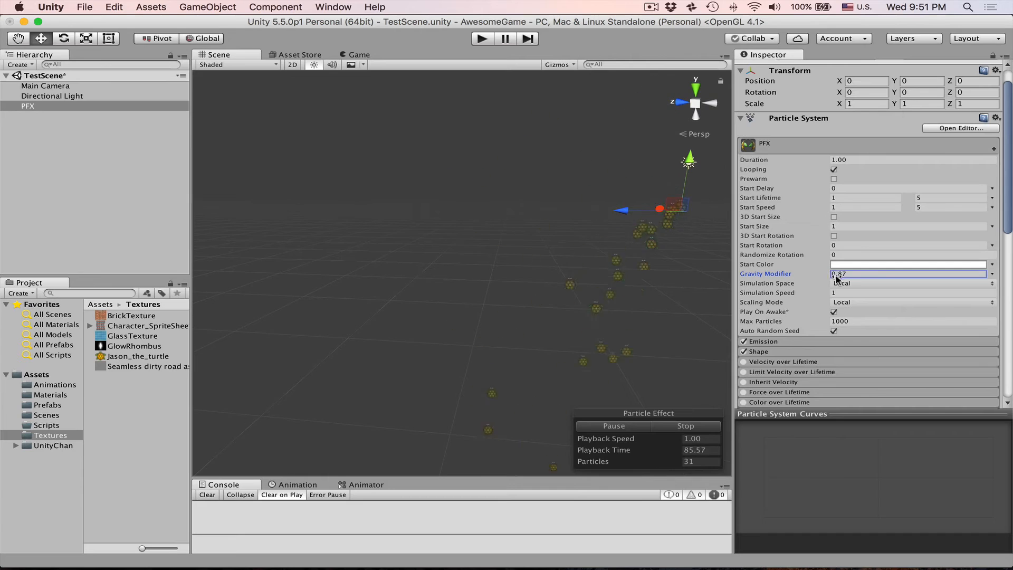
{"action": "type", "text": "0"}
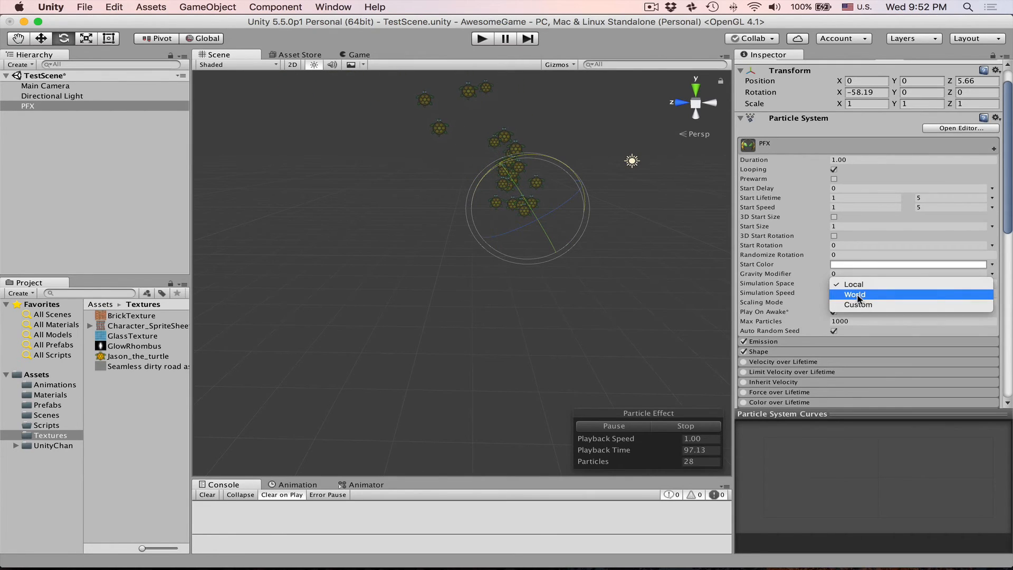
Set Simulation Space to World and Emission Rate over Time to 2000
{"action": "left_click", "coordinate": [854, 295]}
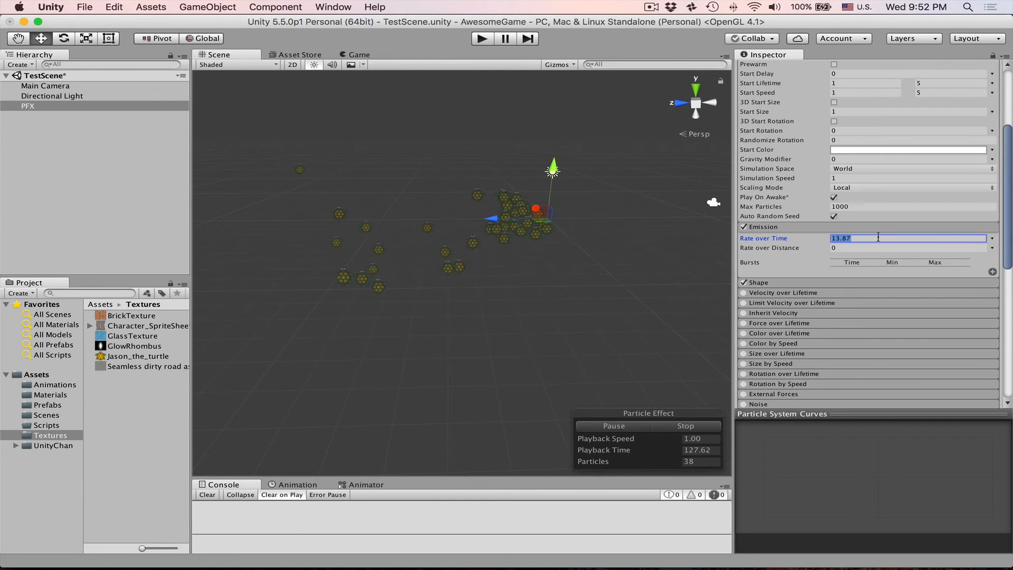
{"action": "type", "text": "2000"}
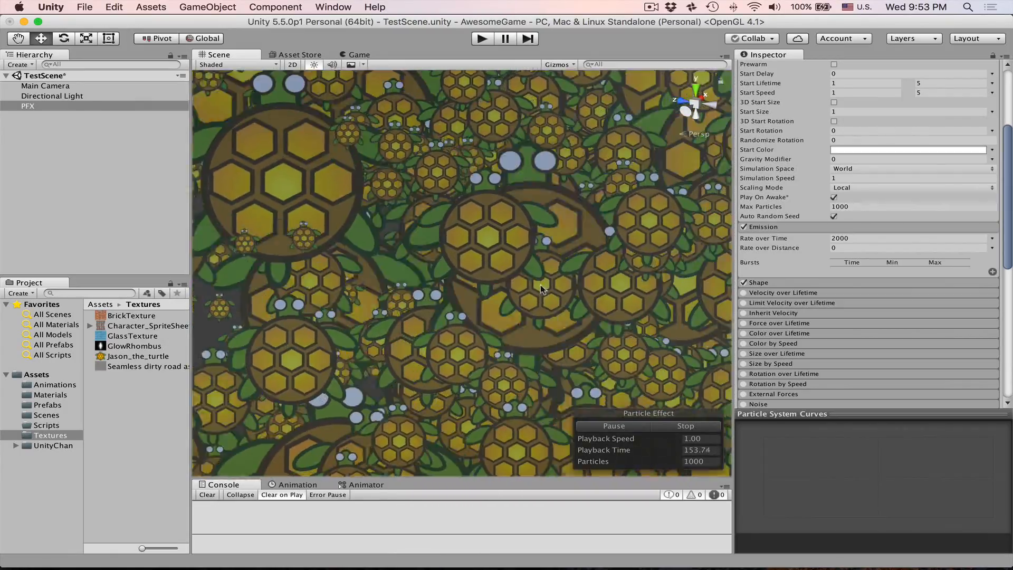
{"action": "left_click", "coordinate": [215, 64]}
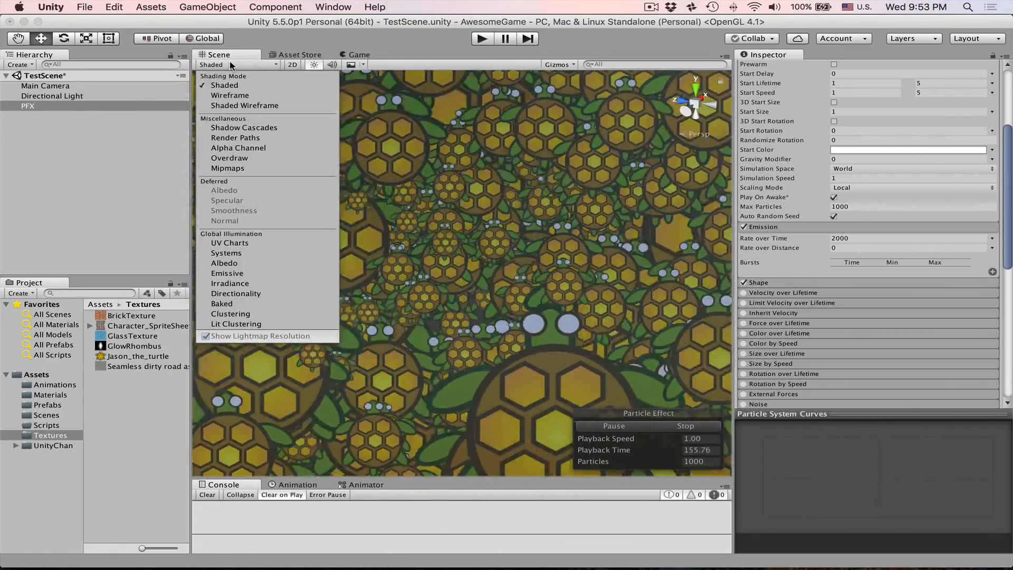
{"action": "left_click", "coordinate": [229, 157]}
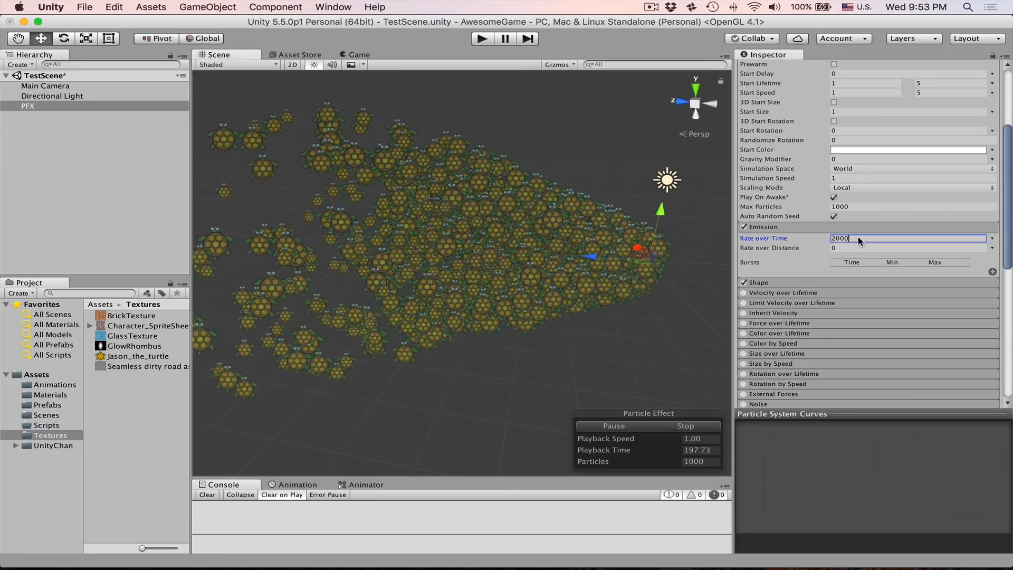
Set Emission Rate to 100, upper Start Speed to 10, and Gravity Modifier to 0.71
{"action": "type", "text": "100"}
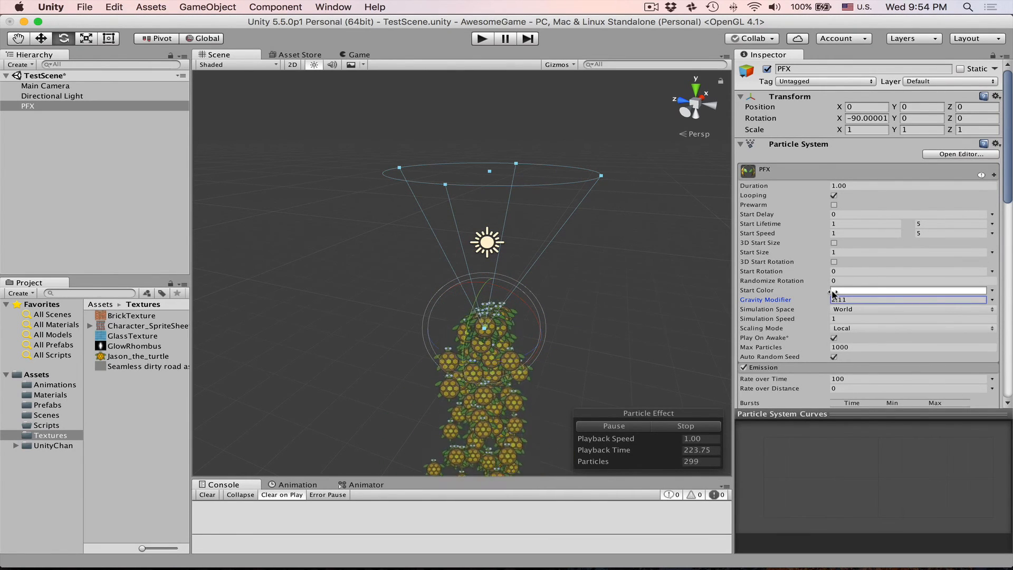
{"action": "left_click", "coordinate": [865, 234]}
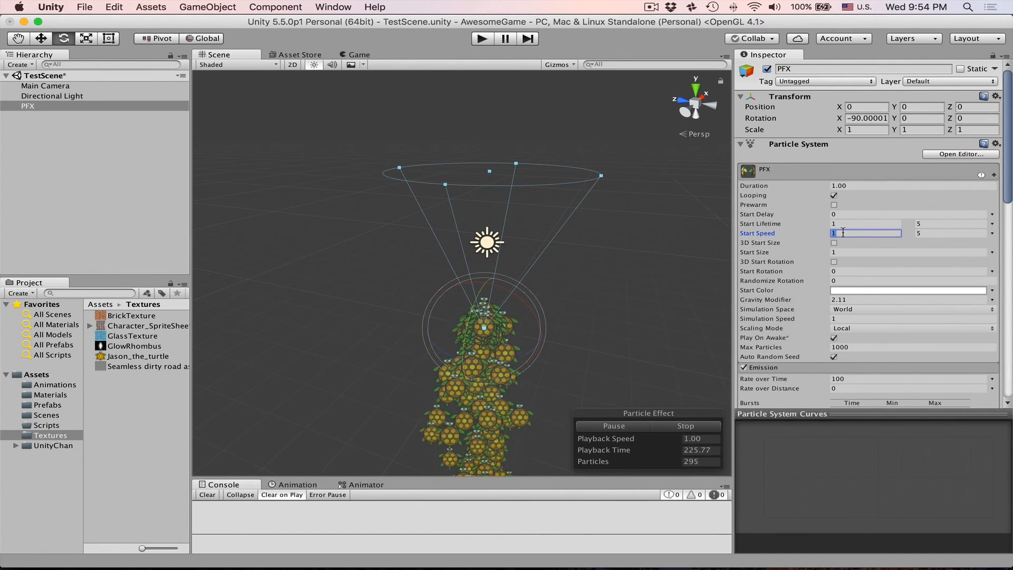
{"action": "type", "text": "10"}
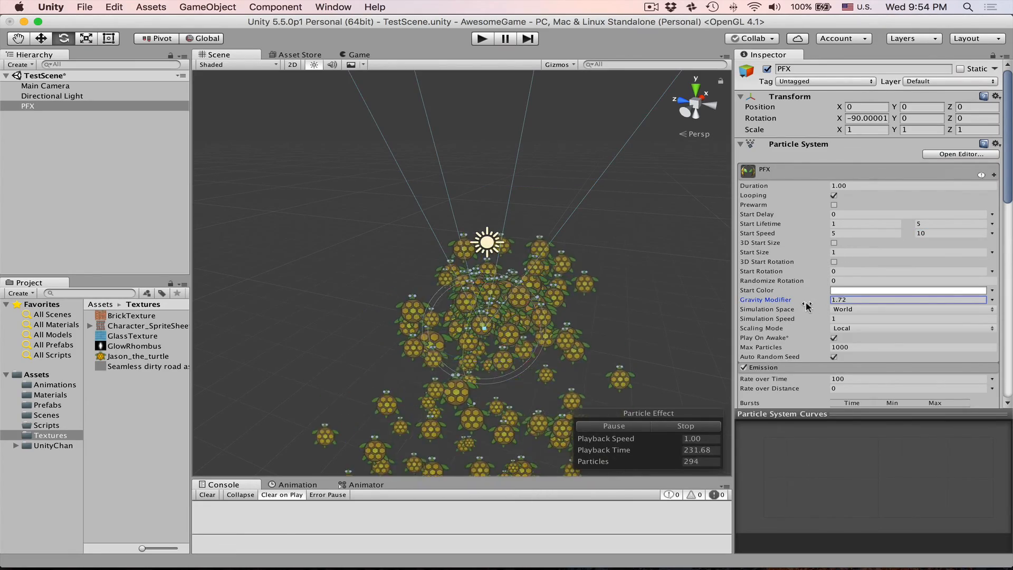
{"action": "type", "text": "0.71"}
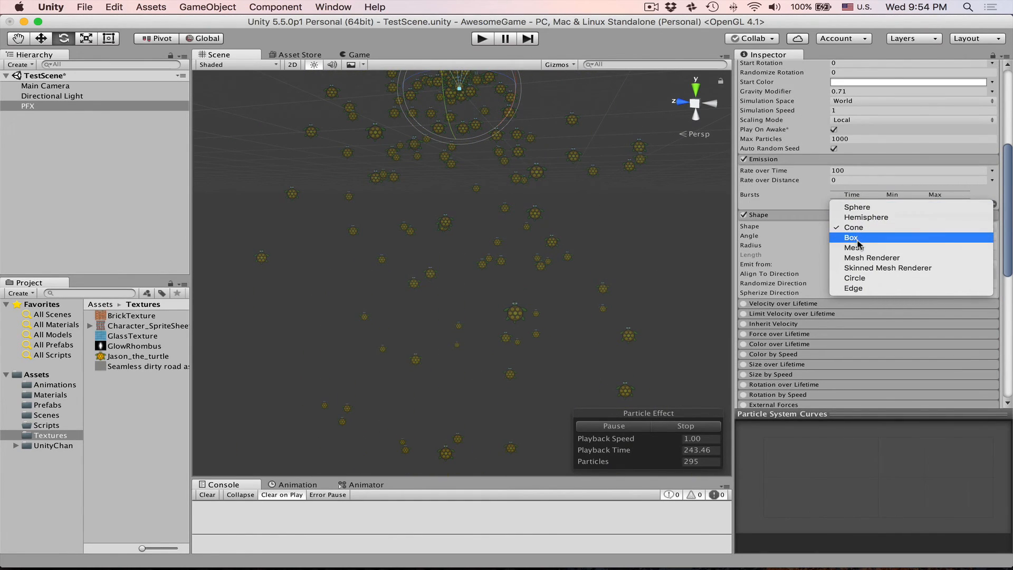
Use a Box emitter shape 60 units wide and rotate PFX 90 degrees on X
{"action": "left_click", "coordinate": [853, 238]}
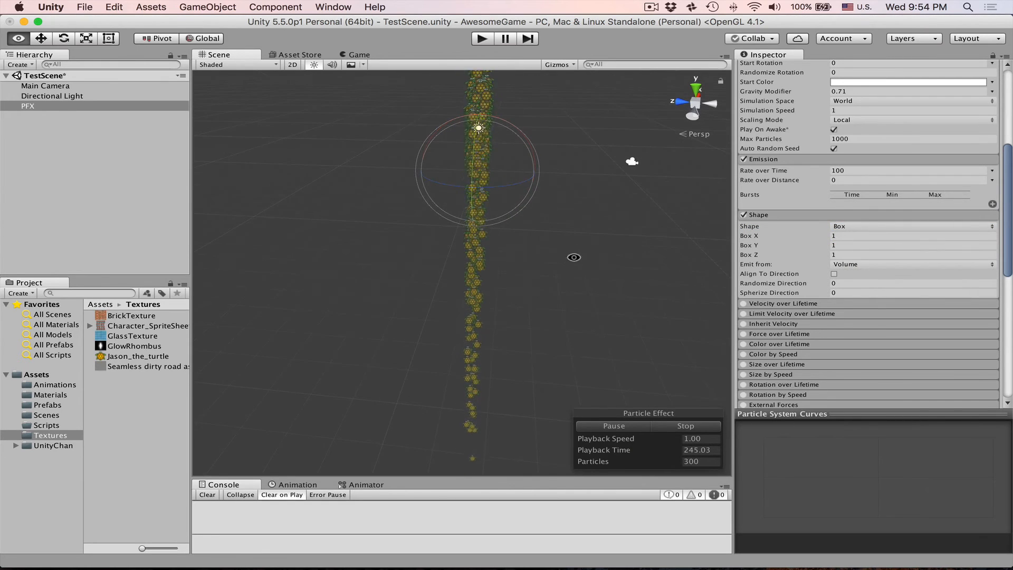
{"action": "left_click", "coordinate": [911, 236]}
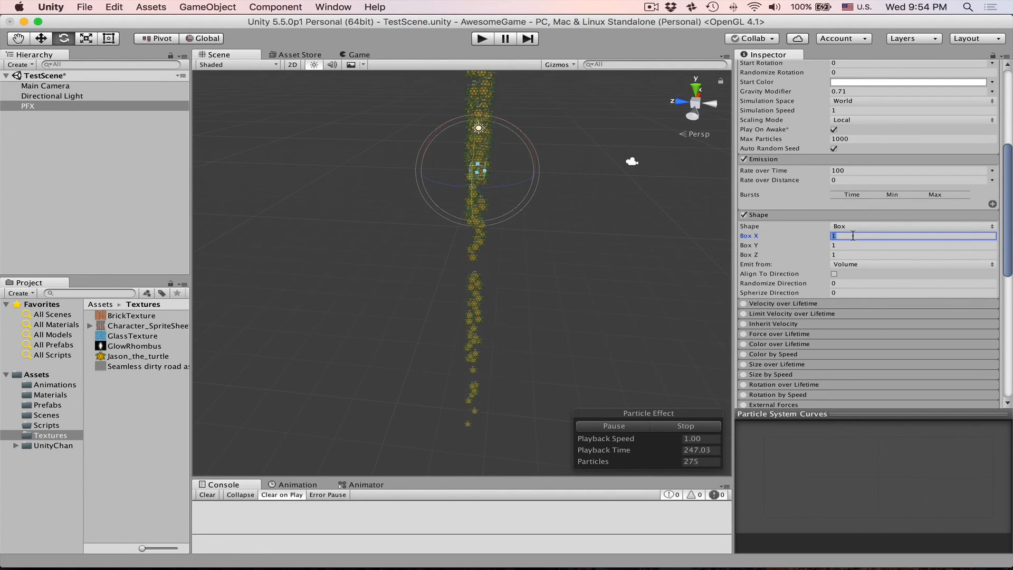
{"action": "type", "text": "60"}
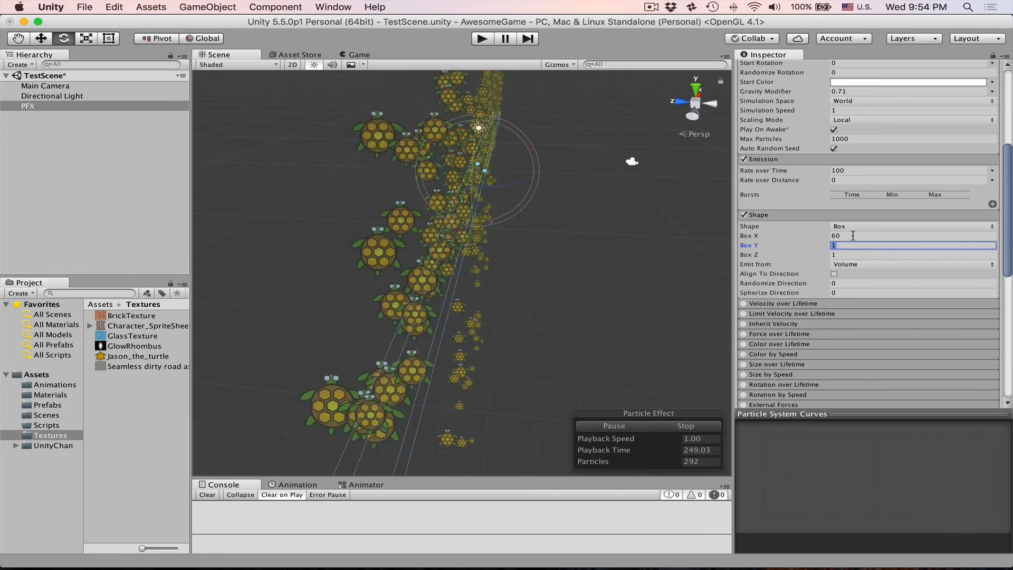
{"action": "key", "text": "Tab"}
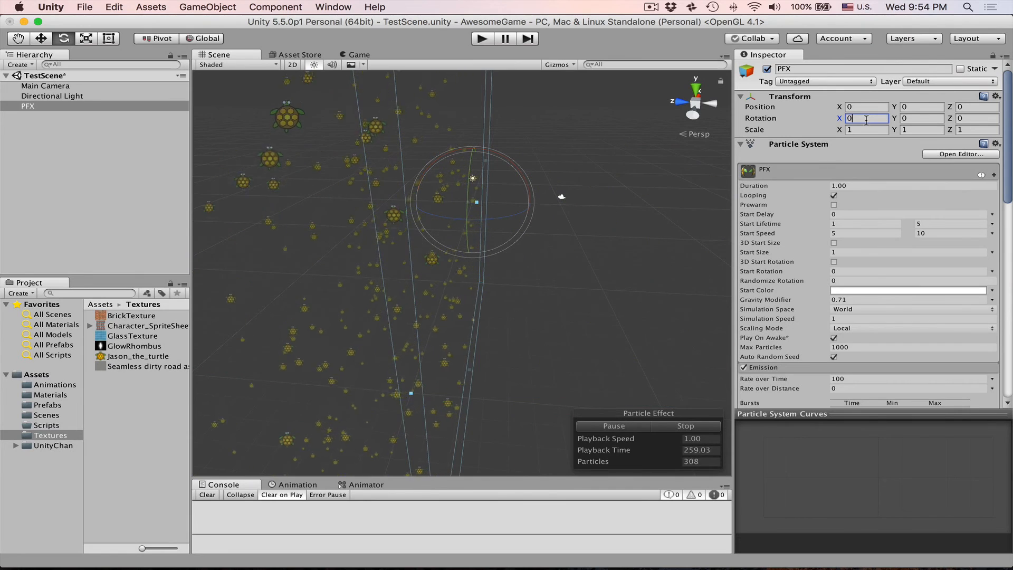
{"action": "type", "text": "90"}
{"action": "type", "text": "RainDrop"}
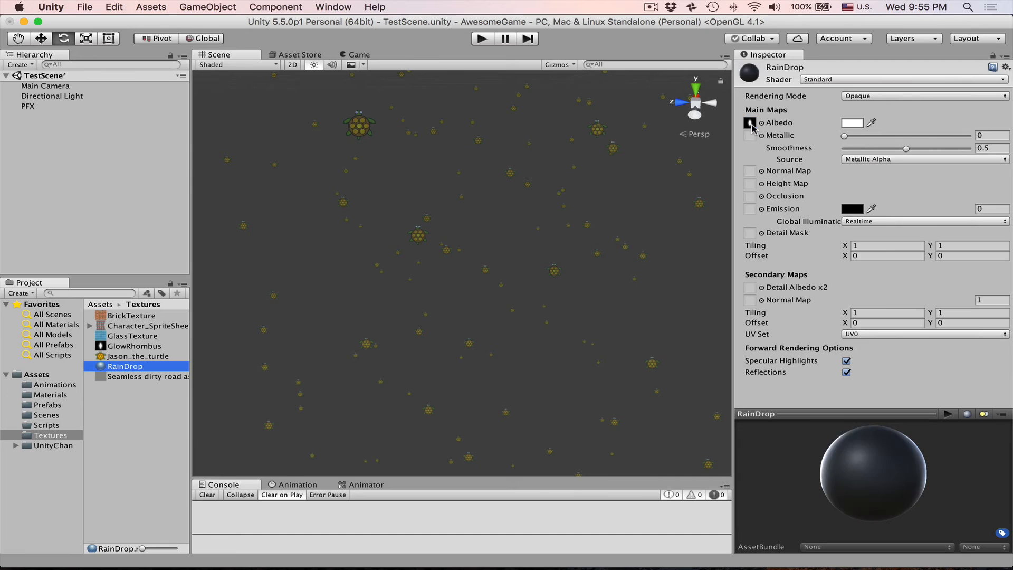
Give the RainDrop material the Mobile/Particles/Additive shader and assign it to PFX's renderer
{"action": "left_click", "coordinate": [904, 79]}
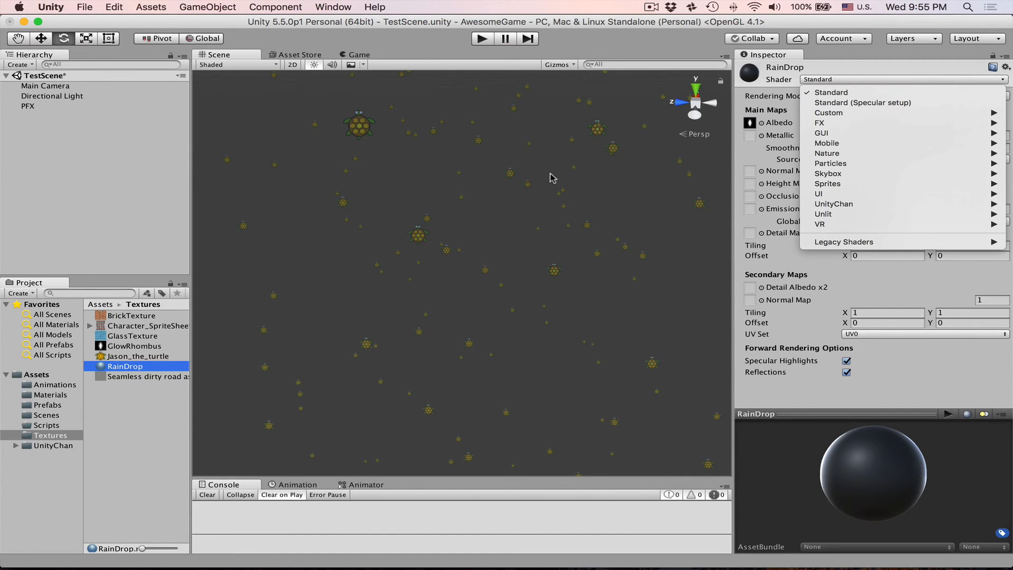
{"action": "mouse_move", "coordinate": [827, 143]}
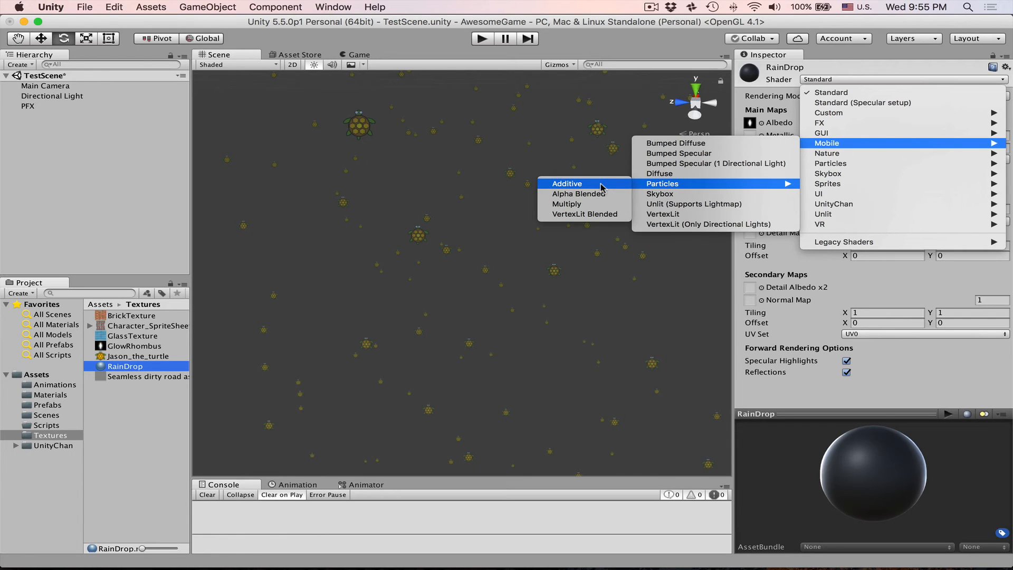
{"action": "left_click", "coordinate": [567, 184]}
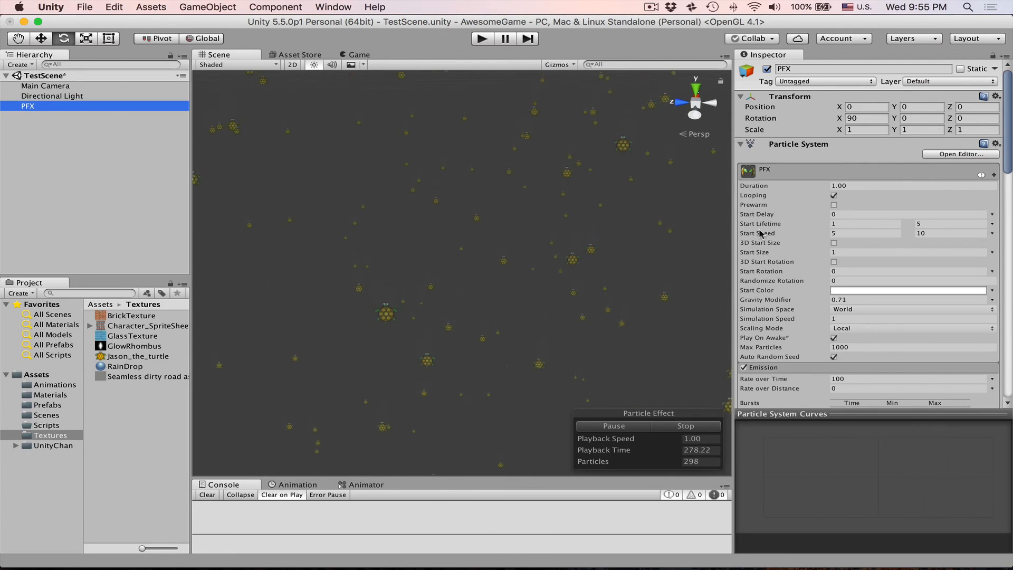
{"action": "scroll", "scroll_direction": "down", "scroll_amount": 3}
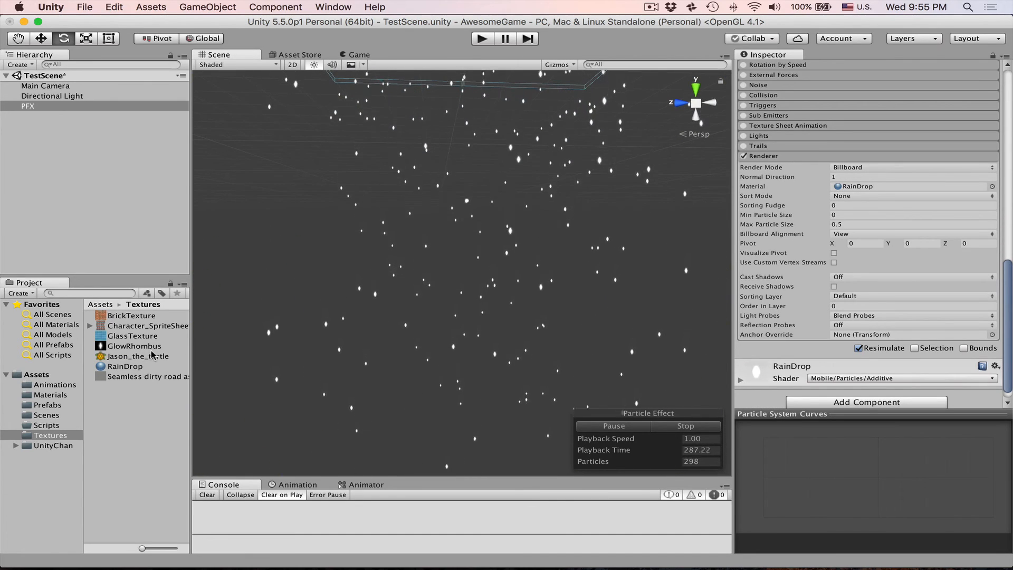
Inspect the GlowRhombus texture and assign it as RainDrop's Particle Texture
{"action": "left_click", "coordinate": [134, 346]}
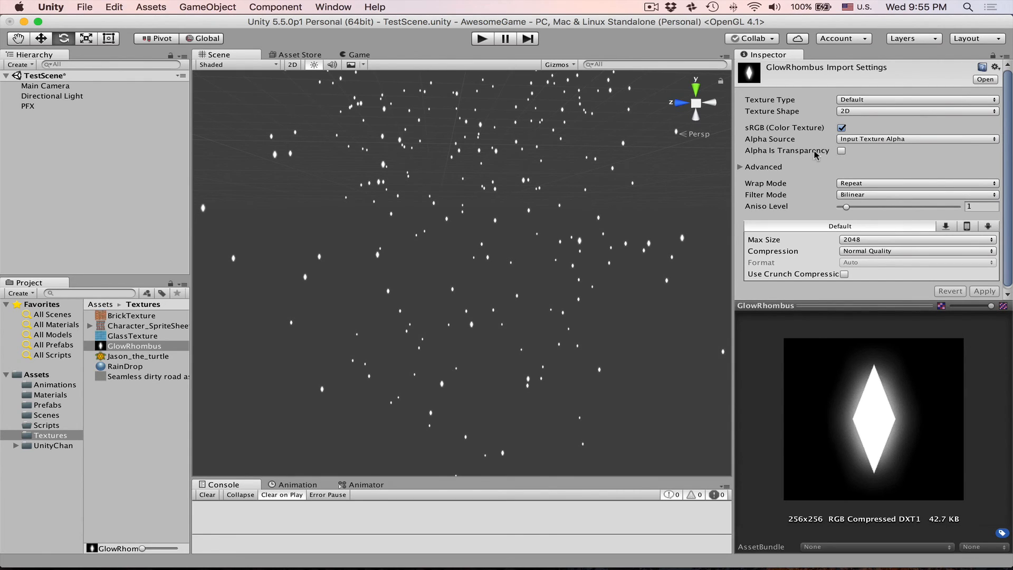
{"action": "mouse_move", "coordinate": [850, 145]}
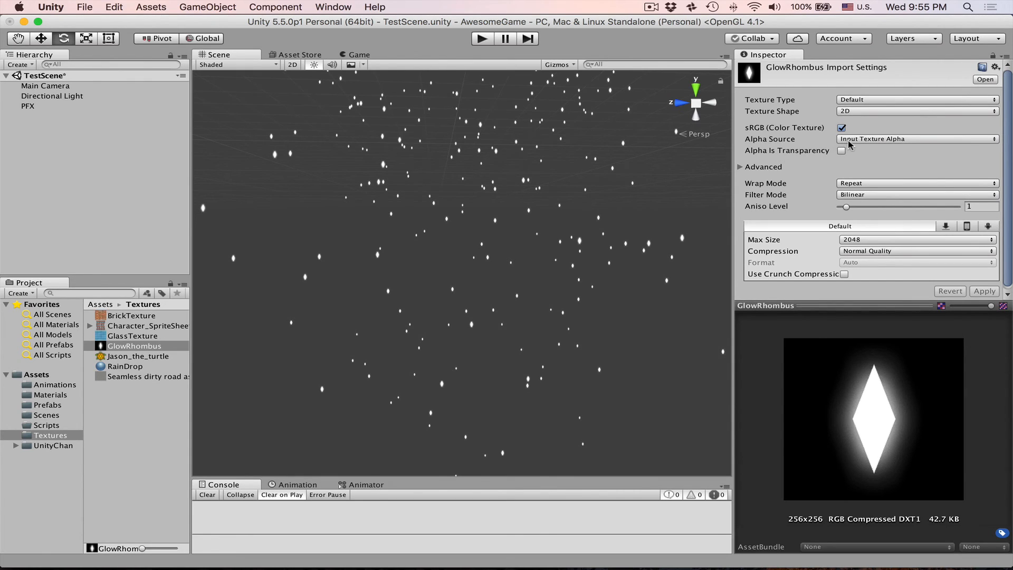
{"action": "left_click", "coordinate": [125, 366]}
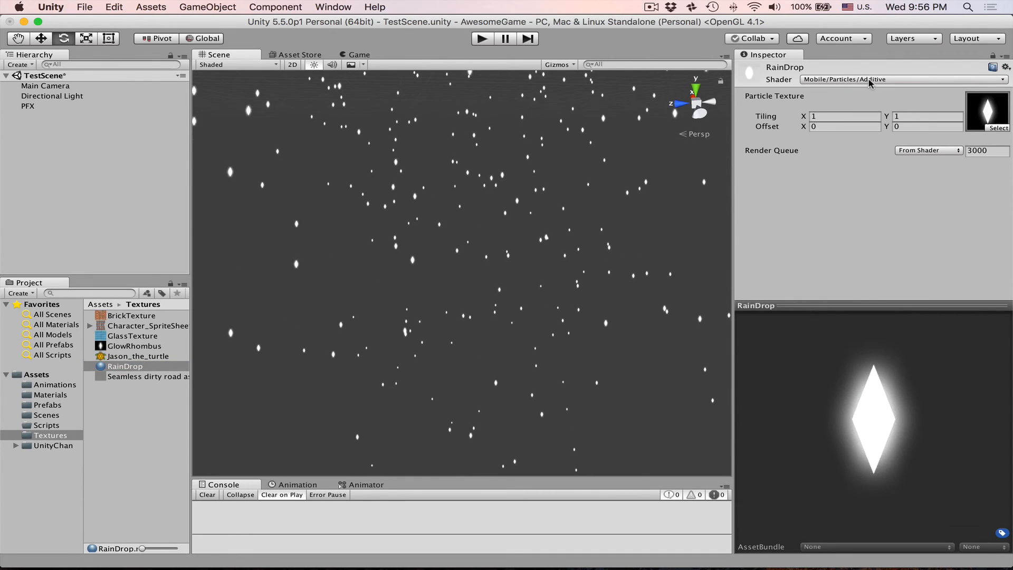
{"action": "mouse_move", "coordinate": [972, 115]}
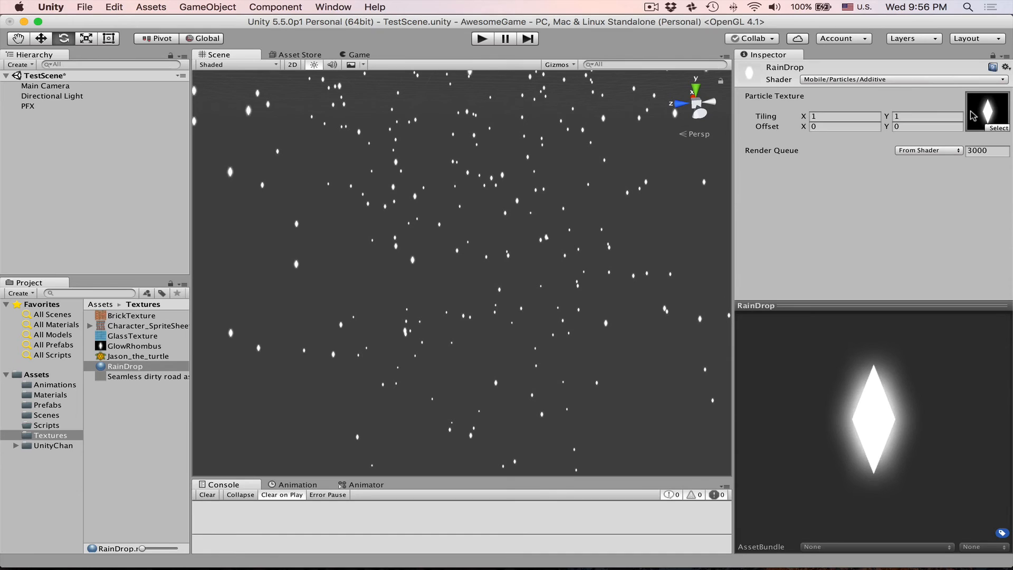
{"action": "mouse_move", "coordinate": [912, 106]}
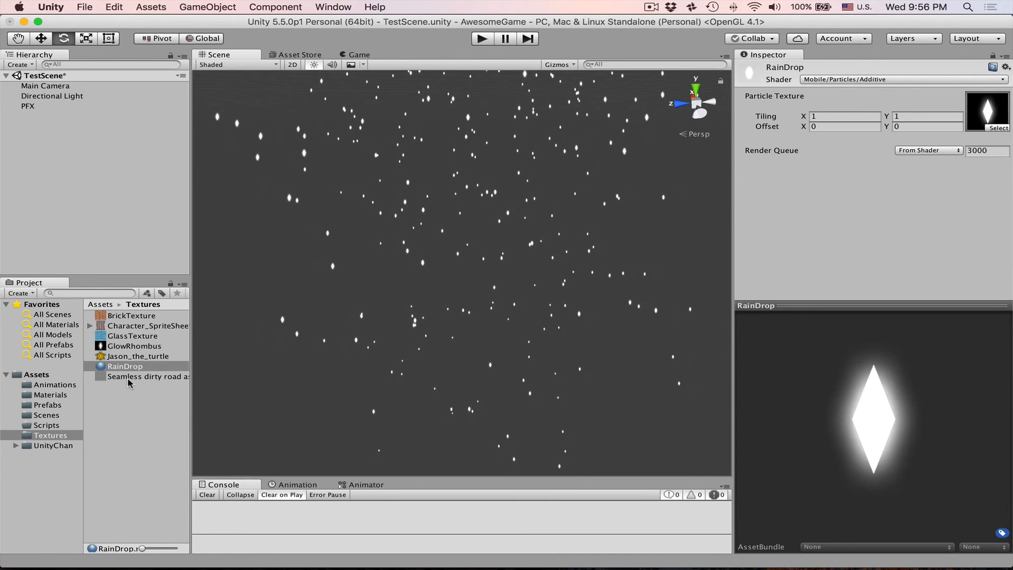
{"action": "left_click", "coordinate": [125, 366]}
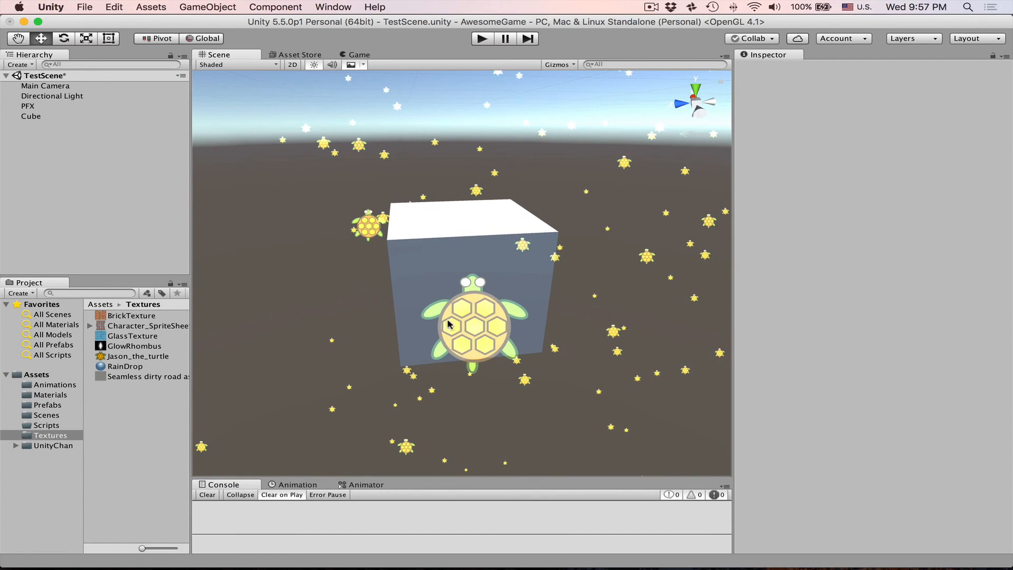
{"action": "mouse_move", "coordinate": [480, 286]}
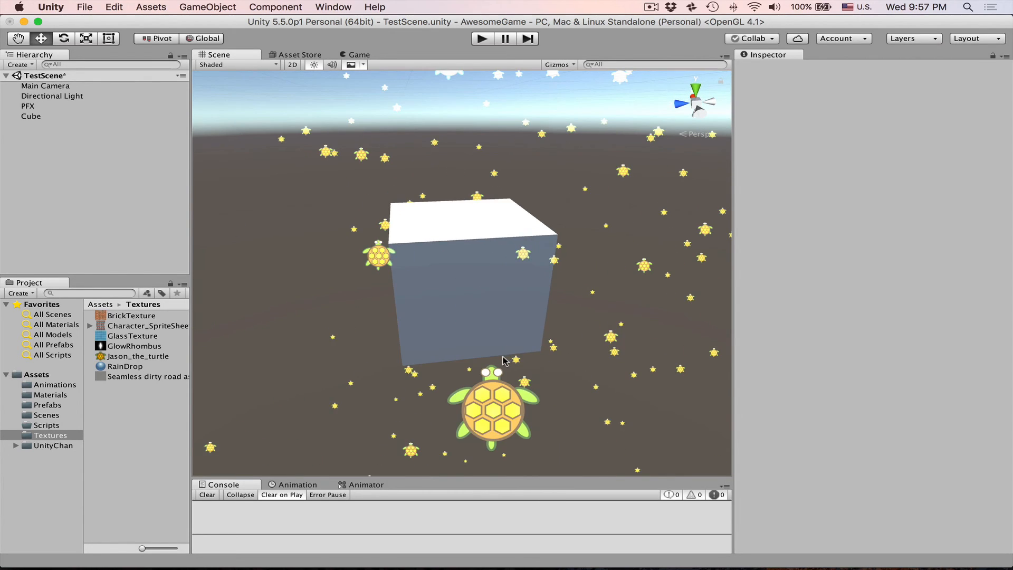
Switch RainDrop's shader to Mobile/Particles/Alpha Blended so turtles keep their outlines
{"action": "left_click", "coordinate": [126, 366]}
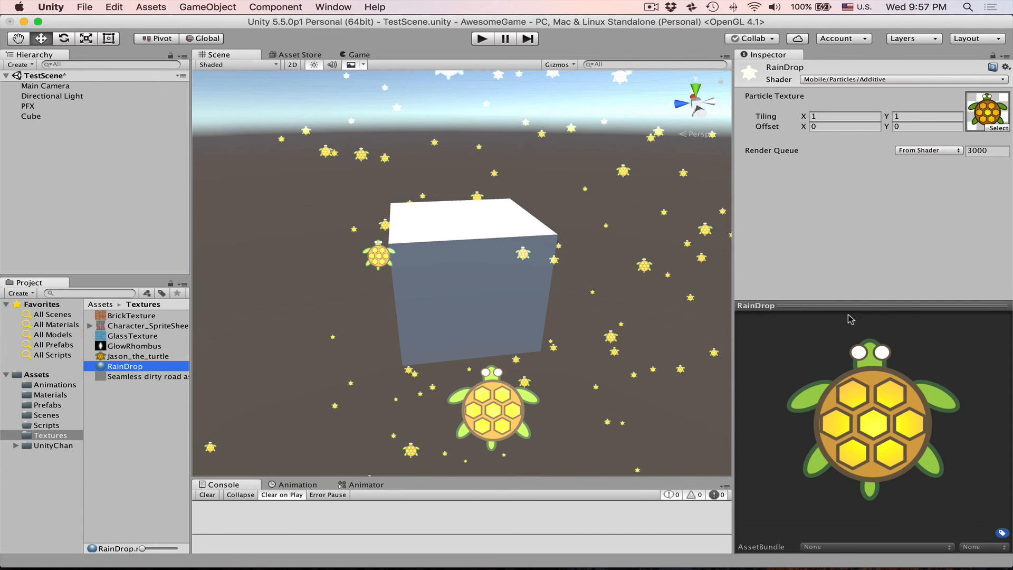
{"action": "left_click", "coordinate": [901, 80]}
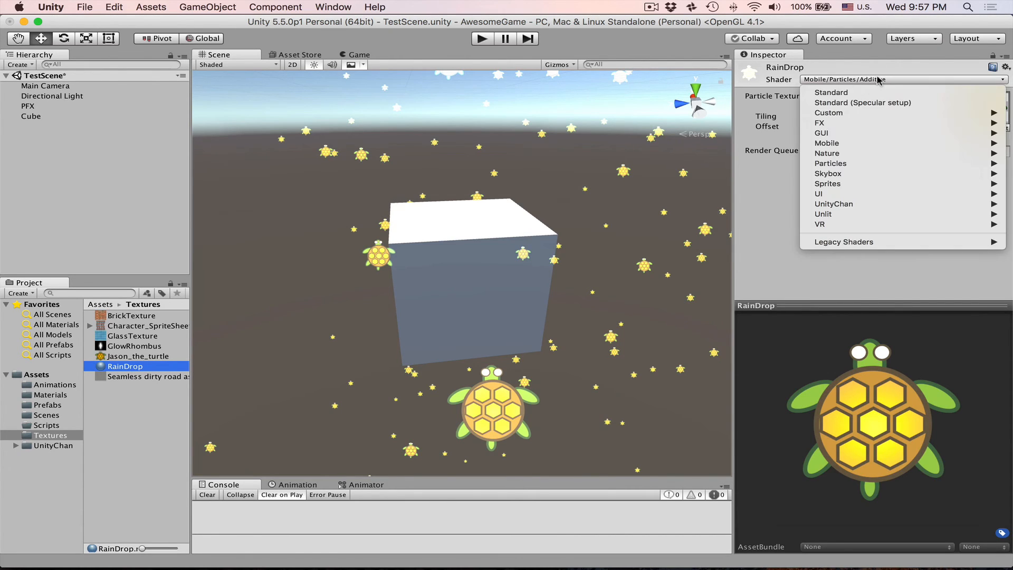
{"action": "mouse_move", "coordinate": [827, 142]}
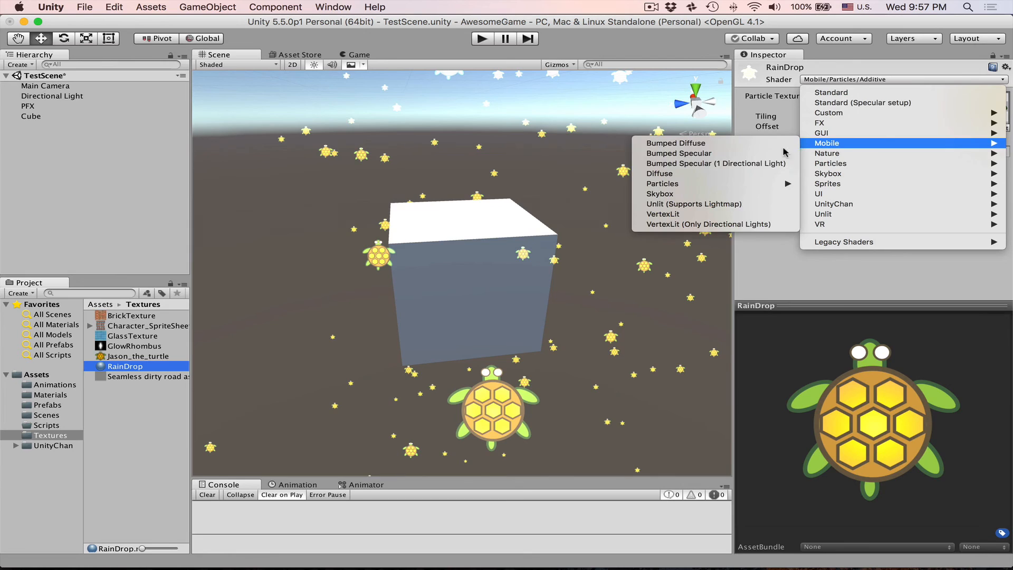
{"action": "mouse_move", "coordinate": [663, 183]}
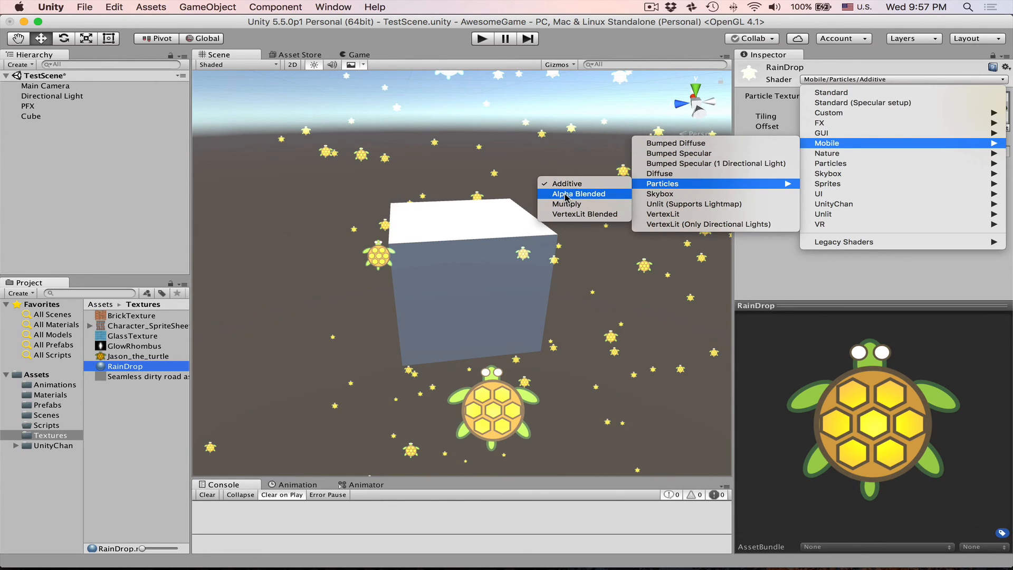
{"action": "left_click", "coordinate": [574, 193]}
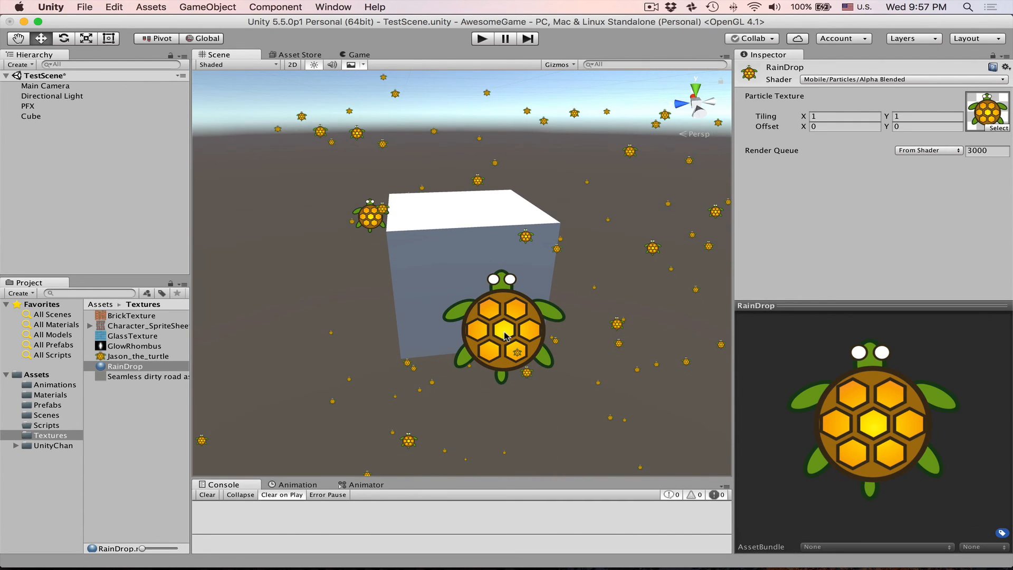
{"action": "left_click", "coordinate": [898, 79]}
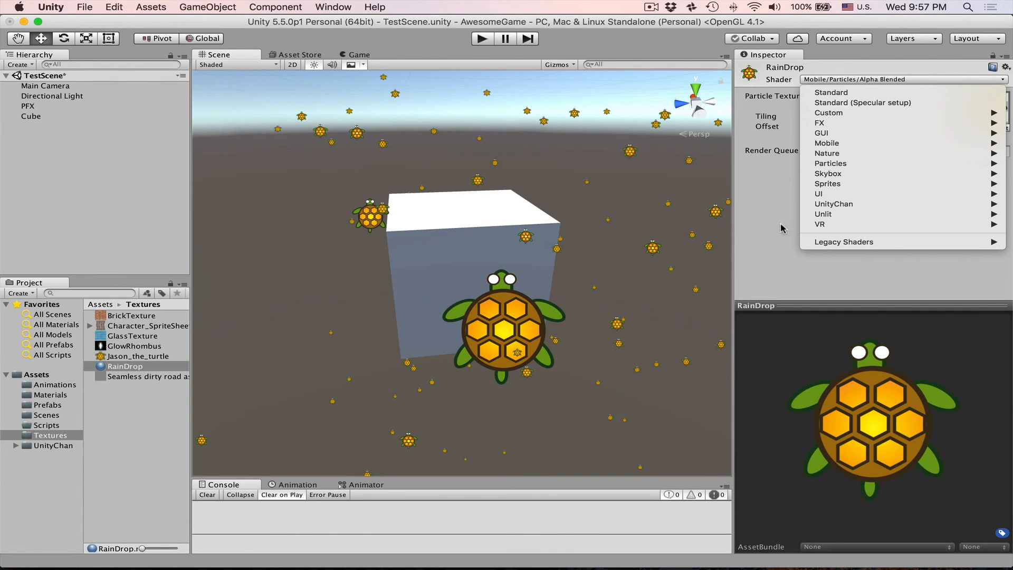
Give PFX's Color over Lifetime gradient red and green colour keys after white and position them
{"action": "left_click", "coordinate": [28, 106]}
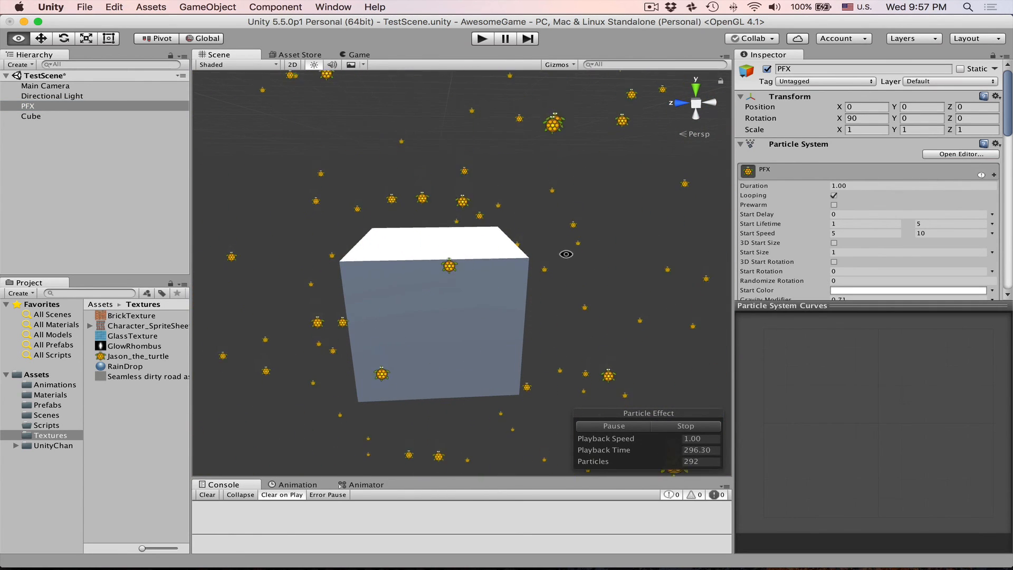
{"action": "scroll", "scroll_direction": "down", "scroll_amount": 3}
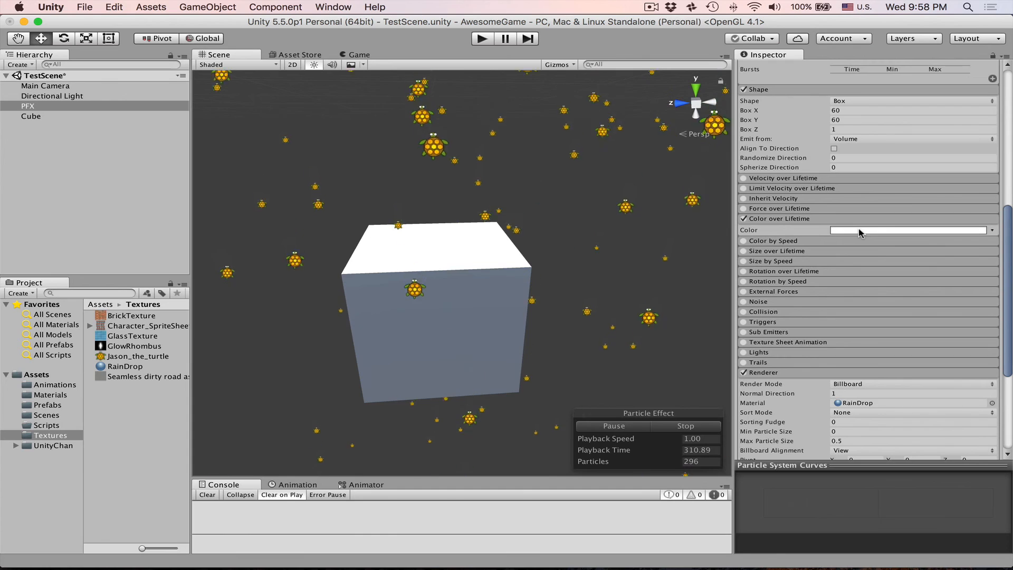
{"action": "left_click", "coordinate": [911, 230]}
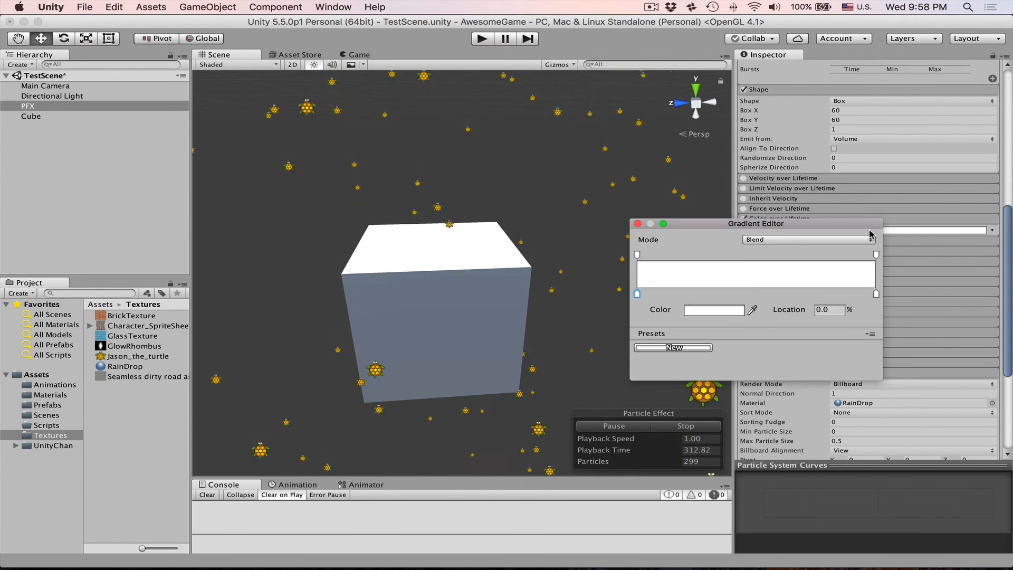
{"action": "left_click_drag", "start_coordinate": [755, 224], "coordinate": [764, 167]}
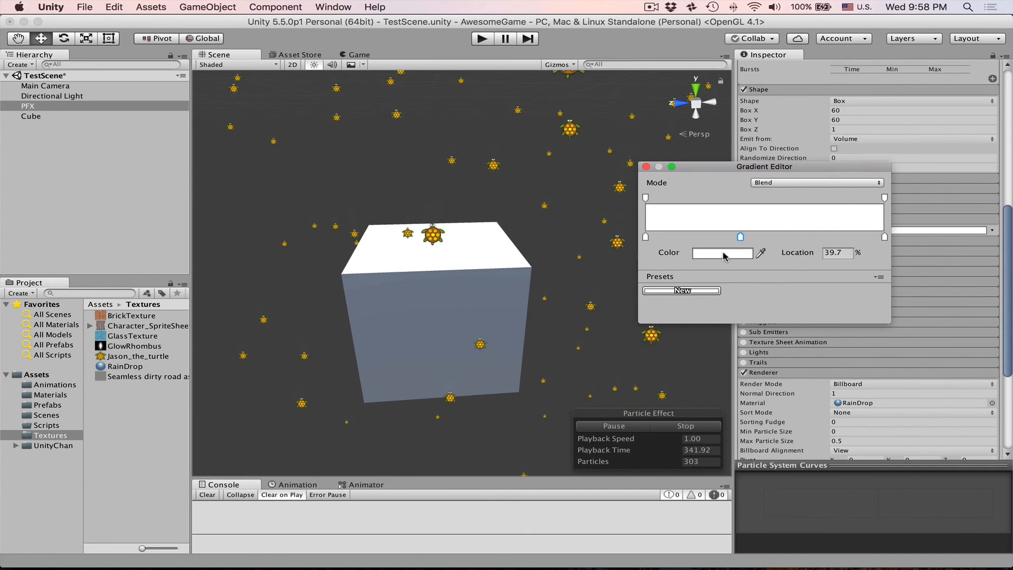
{"action": "left_click", "coordinate": [722, 252]}
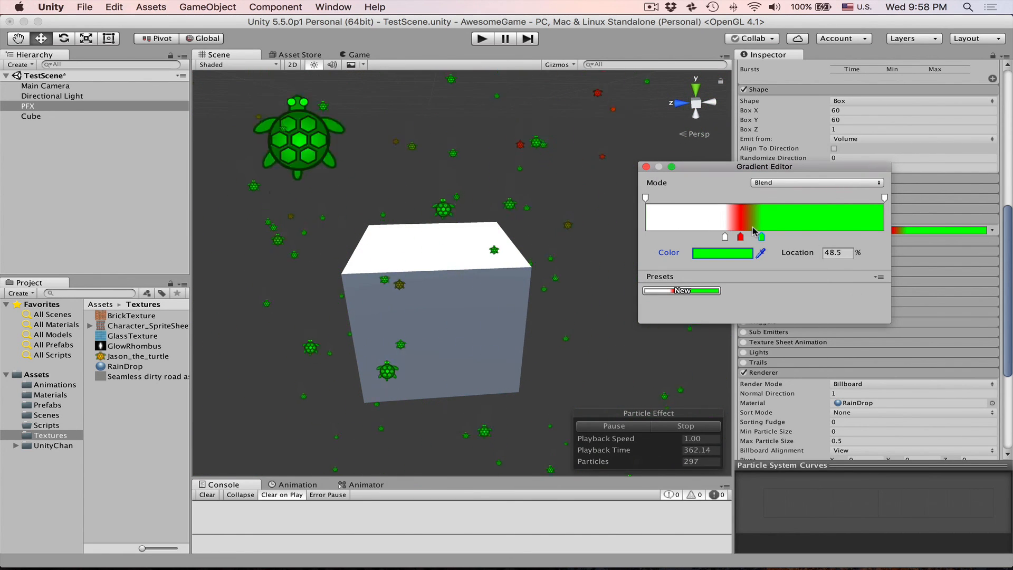
{"action": "left_click_drag", "start_coordinate": [761, 236], "coordinate": [835, 237]}
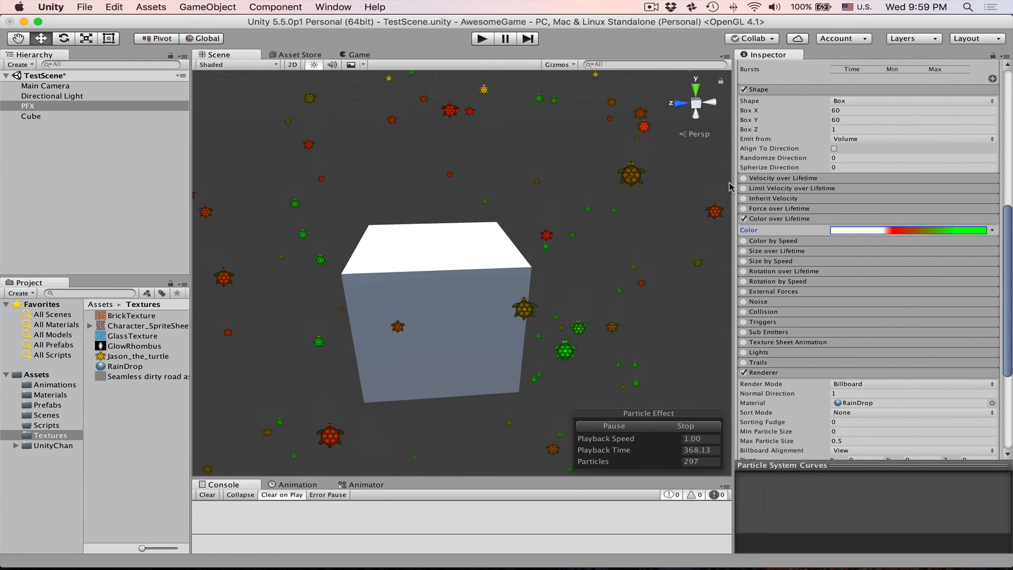
Set the gradient's left alpha key to 0 and right alpha key to 255 so particles fade in
{"action": "left_click", "coordinate": [909, 229]}
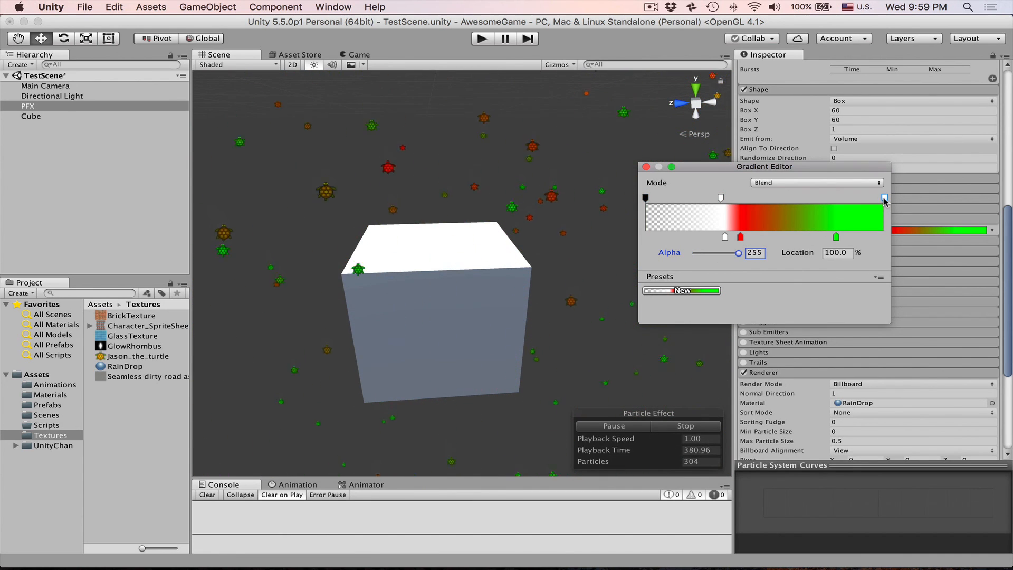
{"action": "left_click", "coordinate": [885, 198]}
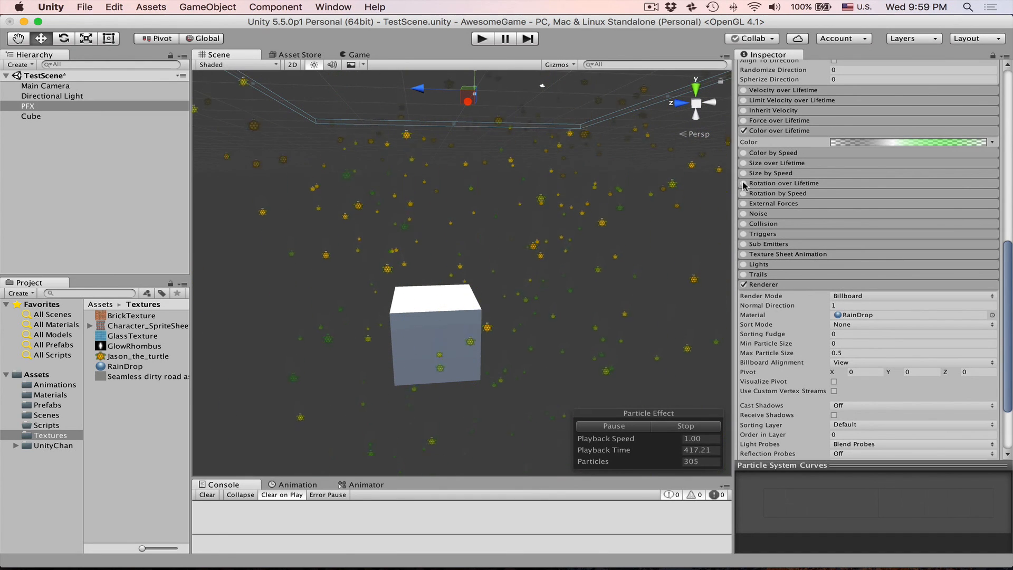
Enable Rotation over Lifetime with angular velocity random between 360 and -360
{"action": "left_click", "coordinate": [744, 187]}
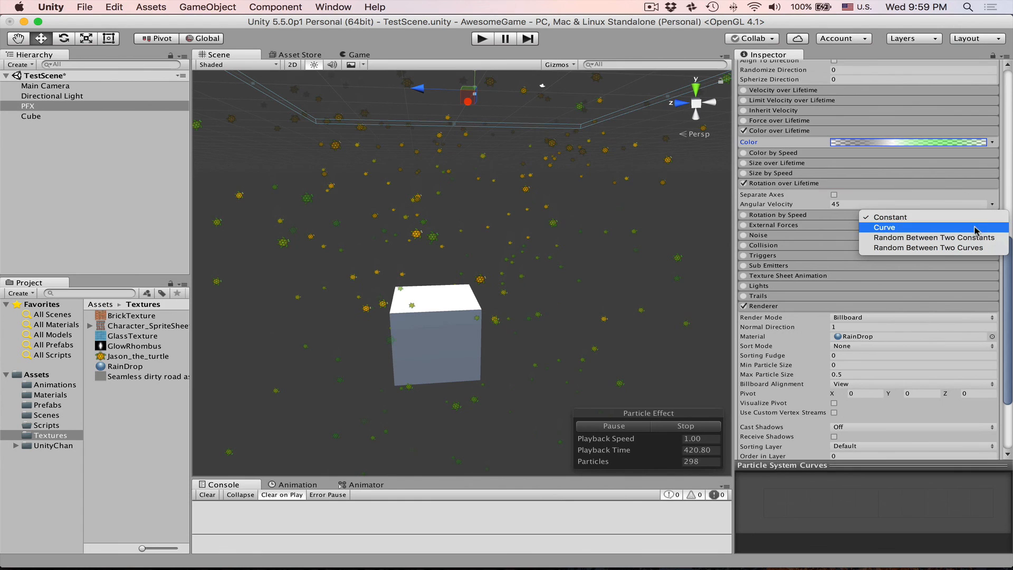
{"action": "left_click", "coordinate": [883, 227]}
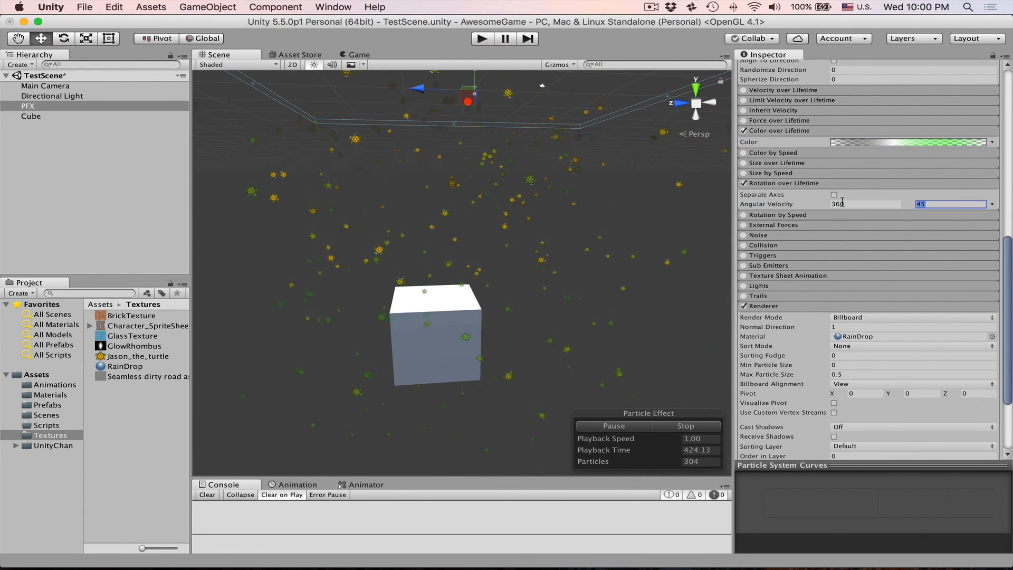
{"action": "type", "text": "-3"}
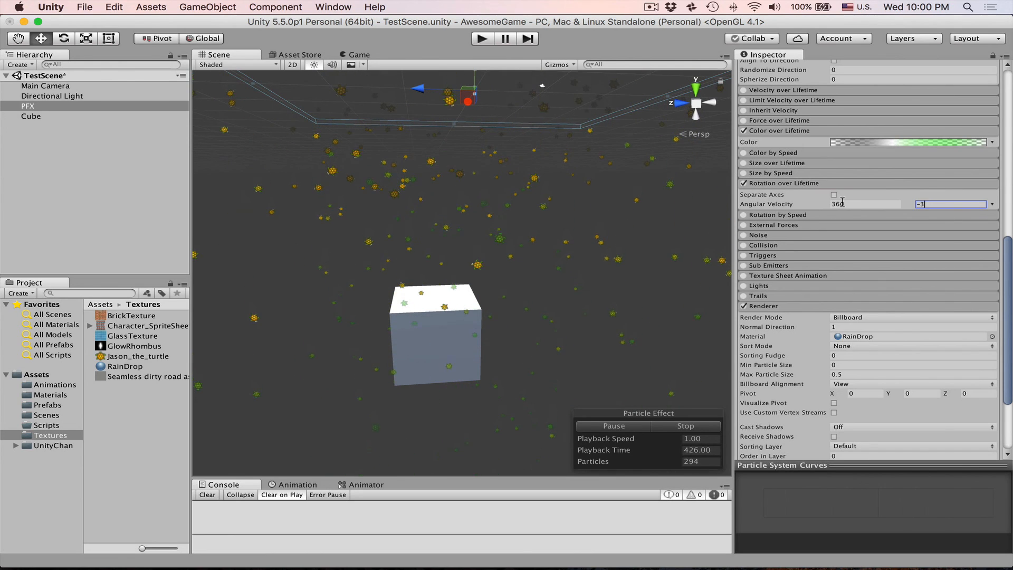
{"action": "type", "text": "360"}
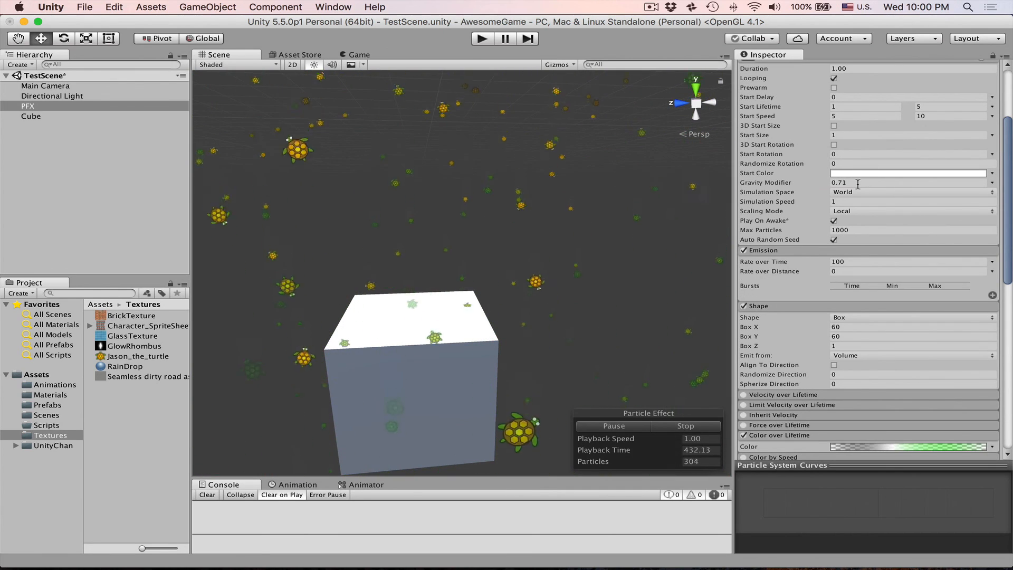
Set Gravity Modifier 0.2, Start Speed 2–5, and recolour the green gradient key
{"action": "left_click", "coordinate": [908, 182]}
{"action": "type", "text": "0.2"}
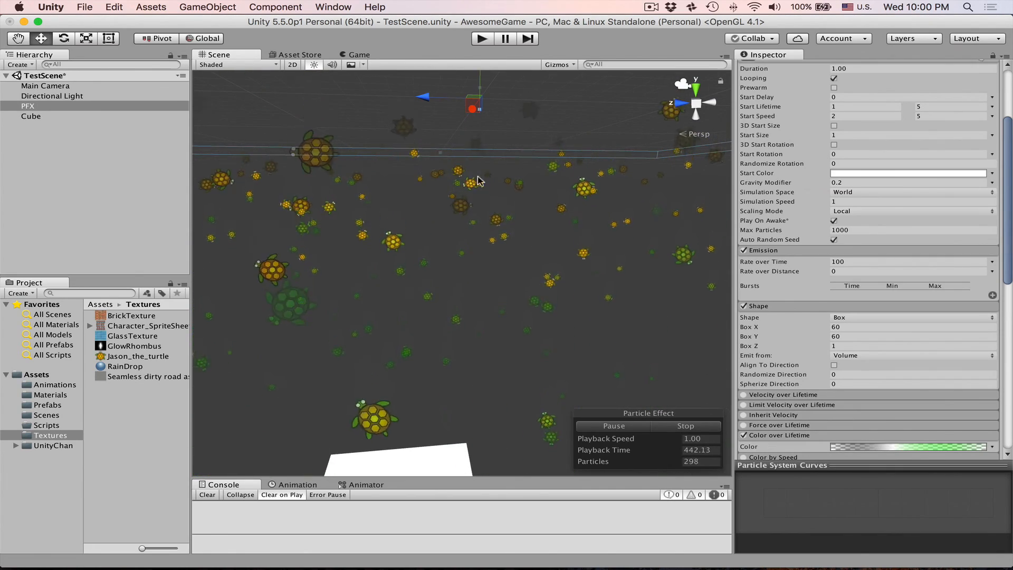
{"action": "scroll", "scroll_direction": "down", "scroll_amount": 3}
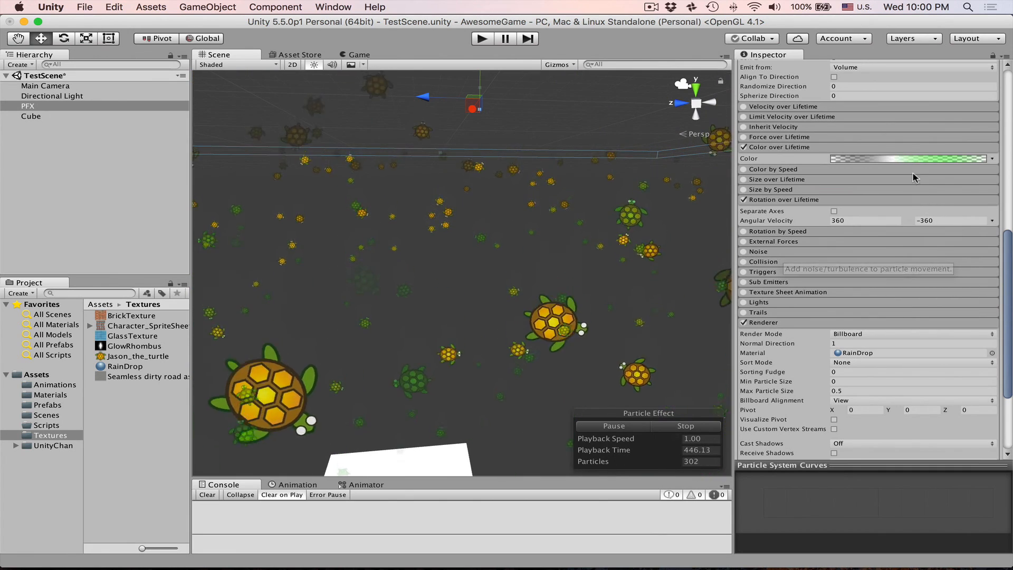
{"action": "left_click", "coordinate": [911, 159]}
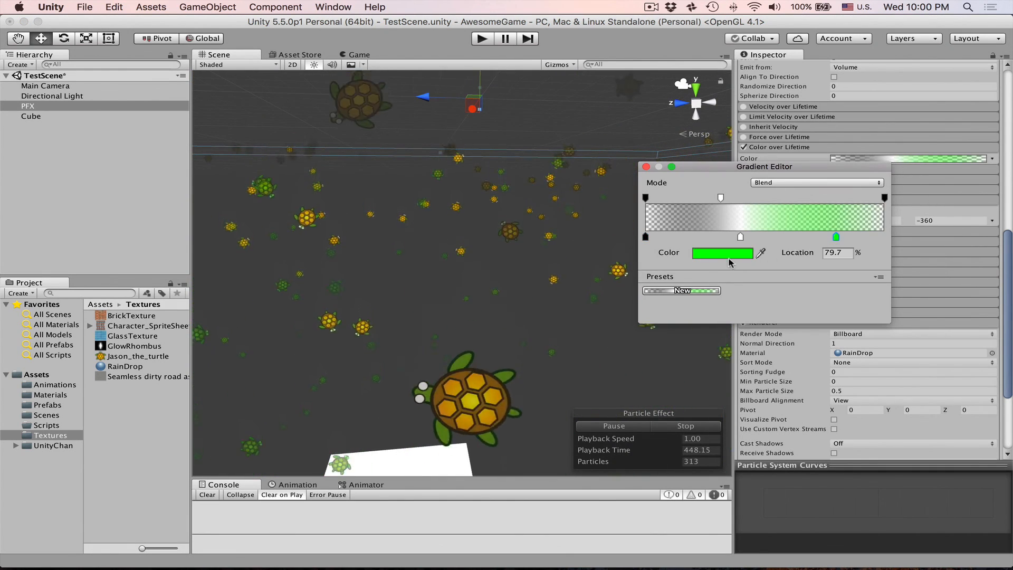
{"action": "left_click", "coordinate": [644, 166]}
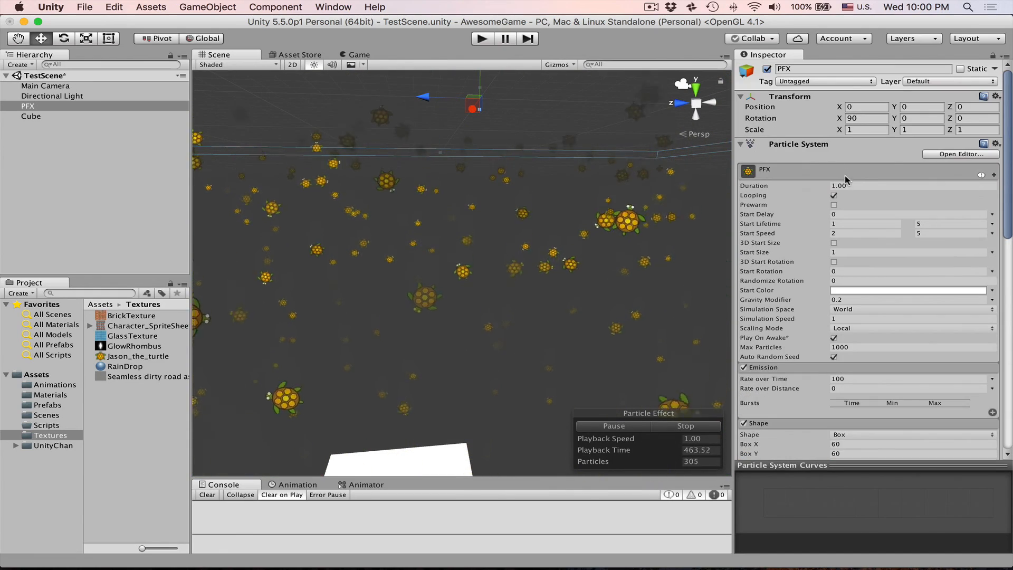
Zero Rate over Time, add bursts of 100 at 0.00 s and 1000 at 0.50 s, duration 5
{"action": "scroll", "scroll_direction": "down", "scroll_amount": 3}
{"action": "type", "text": "0"}
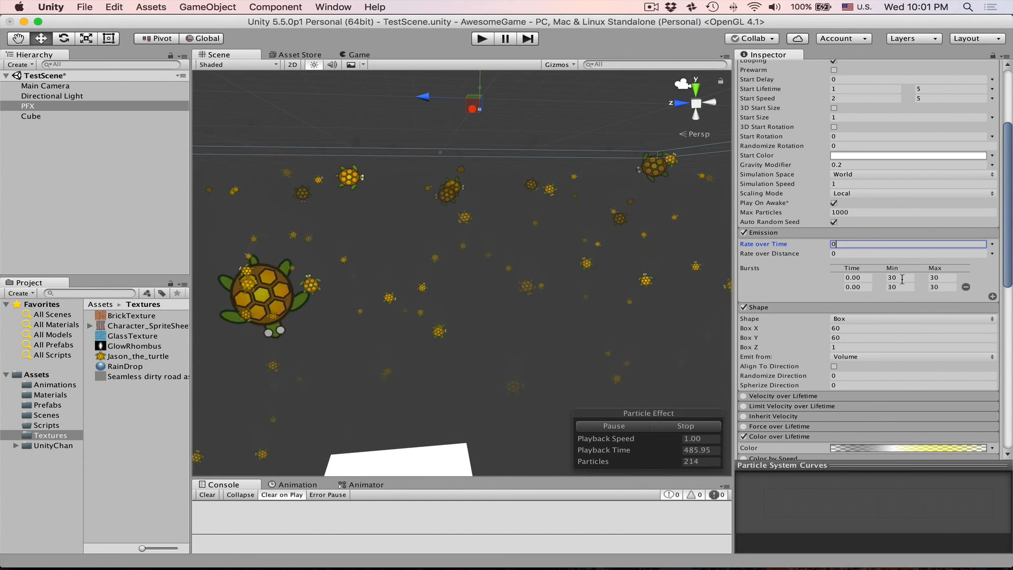
{"action": "type", "text": "100"}
{"action": "left_click", "coordinate": [863, 286]}
{"action": "type", "text": "0.5"}
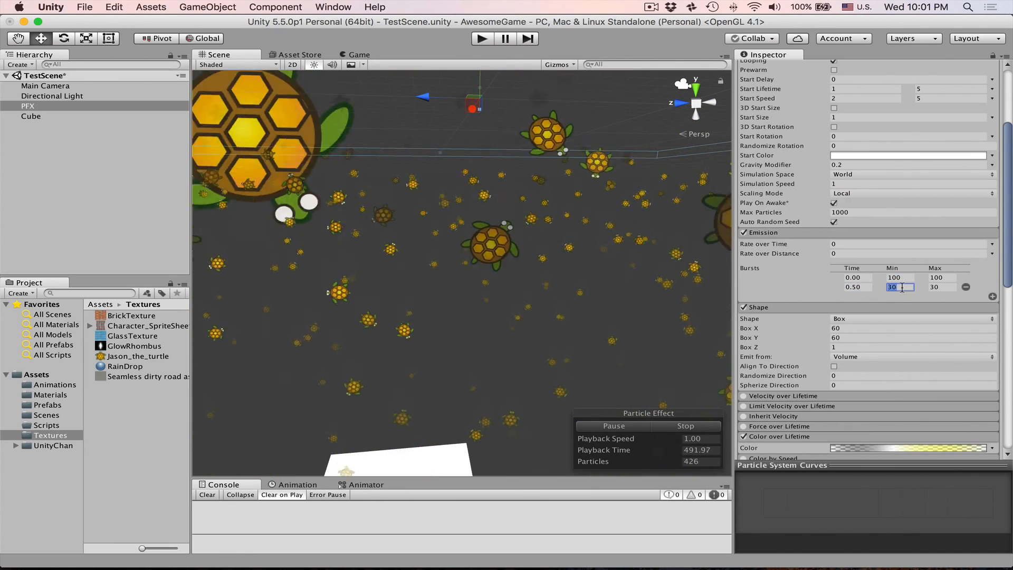
{"action": "type", "text": "1000"}
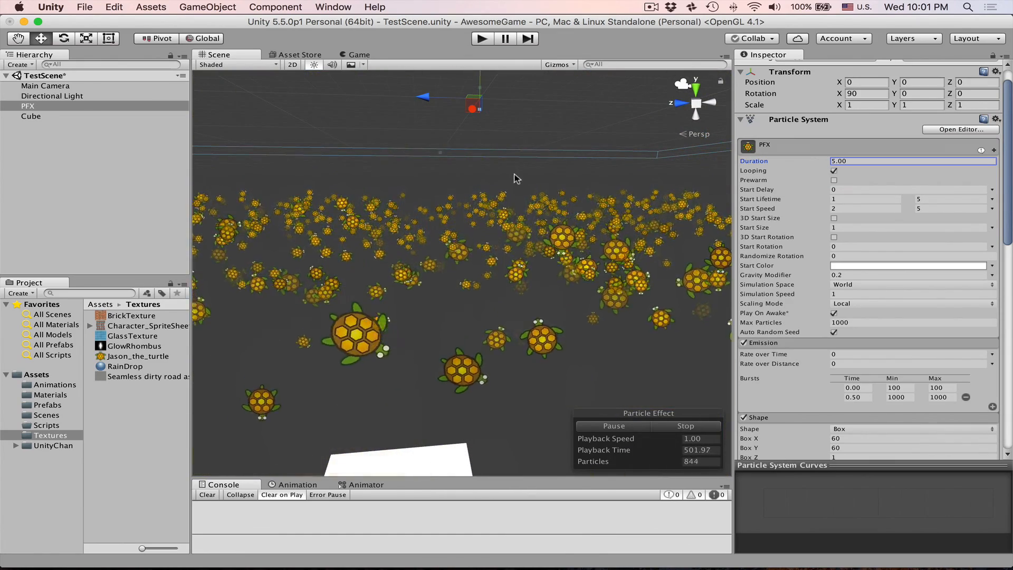
{"action": "scroll", "scroll_direction": "down", "scroll_amount": 3}
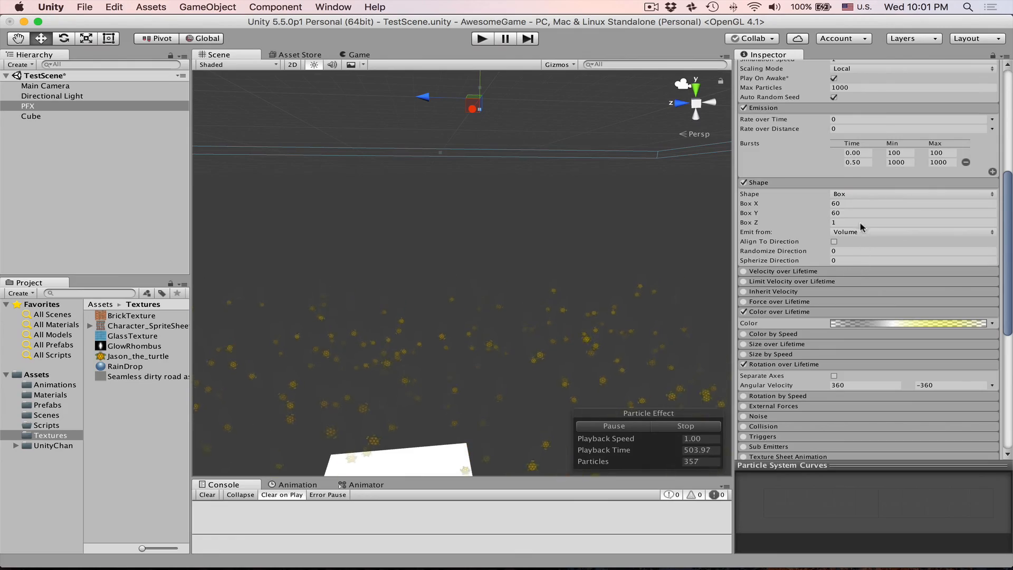